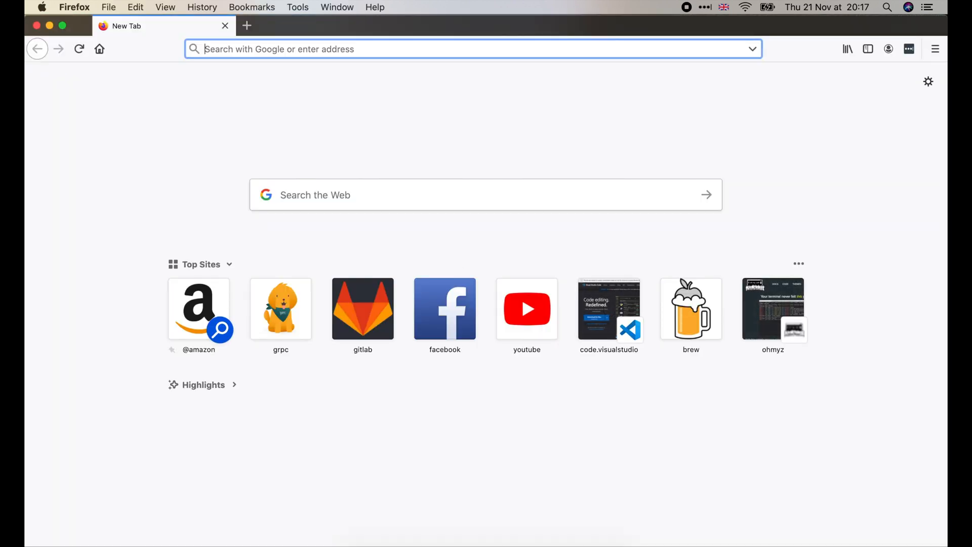
Step: Search Google for 'golang', reach golang.org and its downloads page
{"action": "type", "text": "golang"}
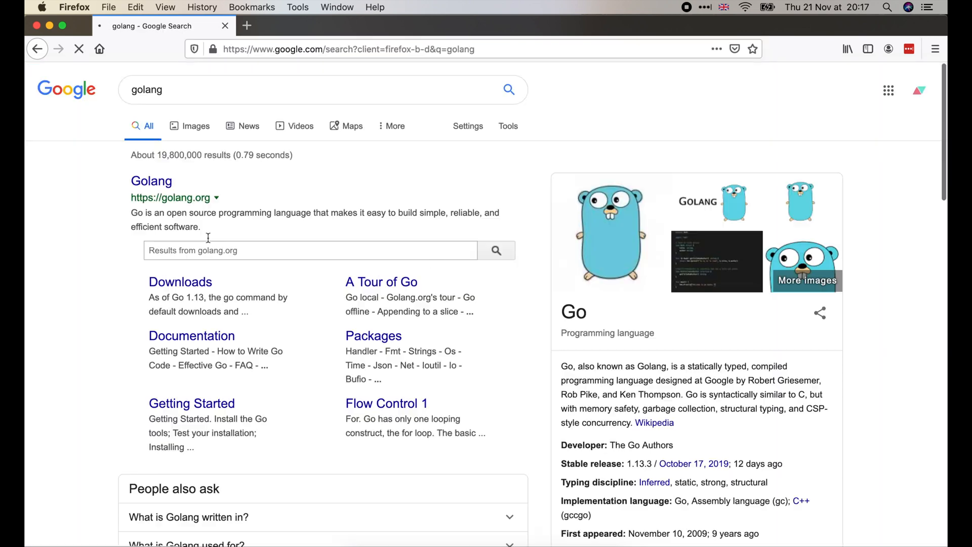
{"action": "left_click", "coordinate": [151, 181]}
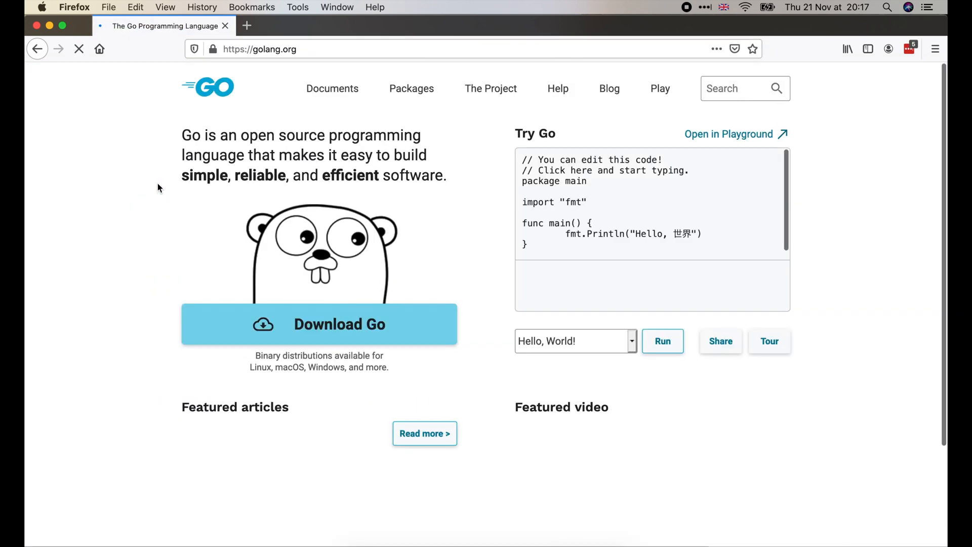
{"action": "left_click", "coordinate": [319, 324]}
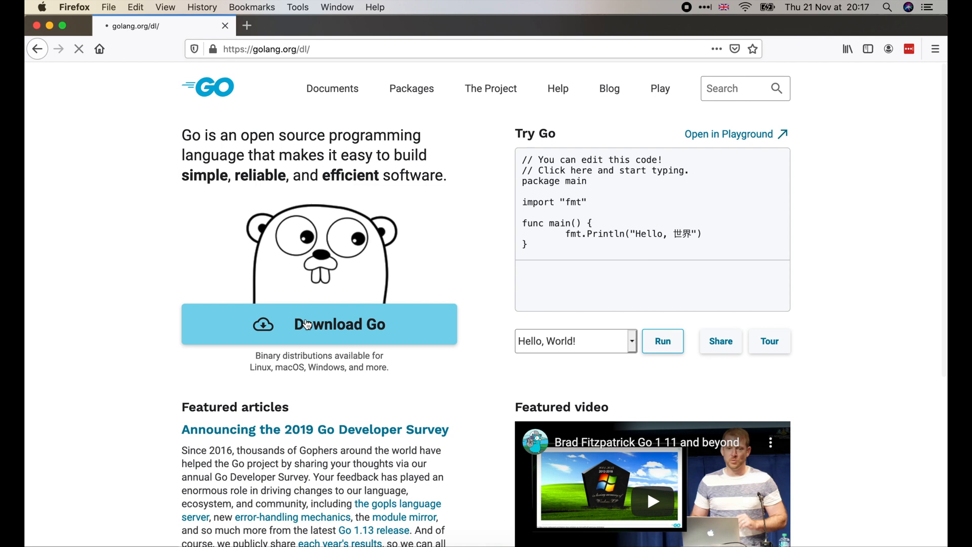
{"action": "left_click", "coordinate": [319, 324]}
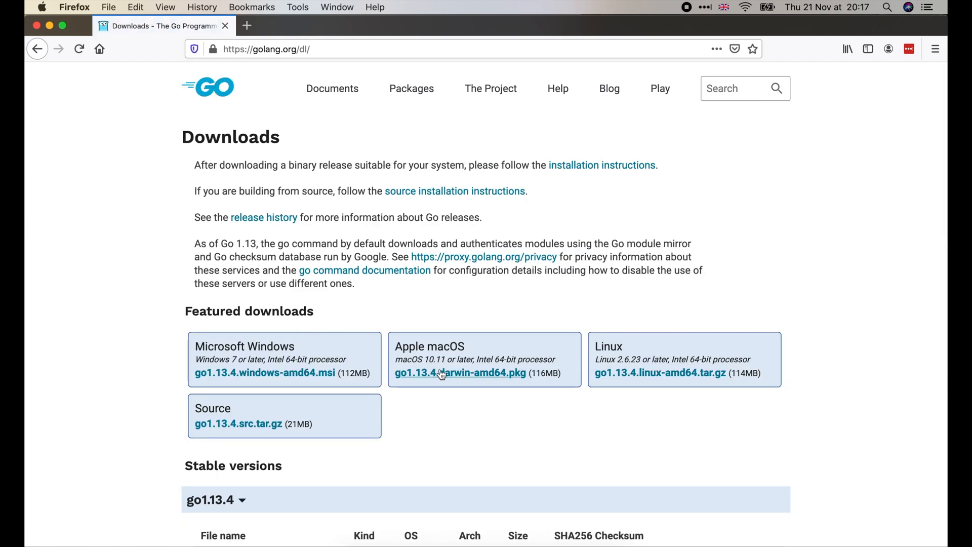
{"action": "mouse_move", "coordinate": [505, 377]}
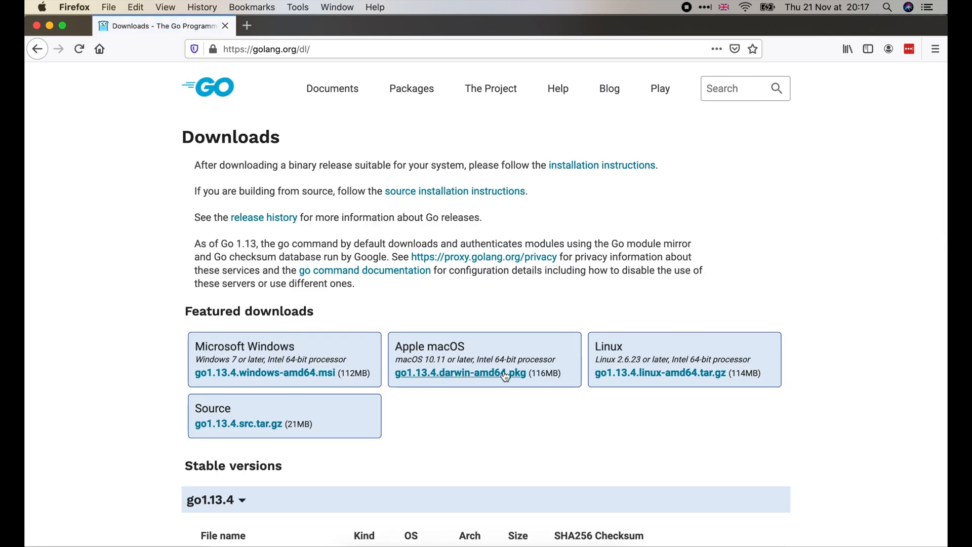
Step: Download go1.13.4.darwin-amd64.pkg and let it open with Installer
{"action": "left_click", "coordinate": [459, 373]}
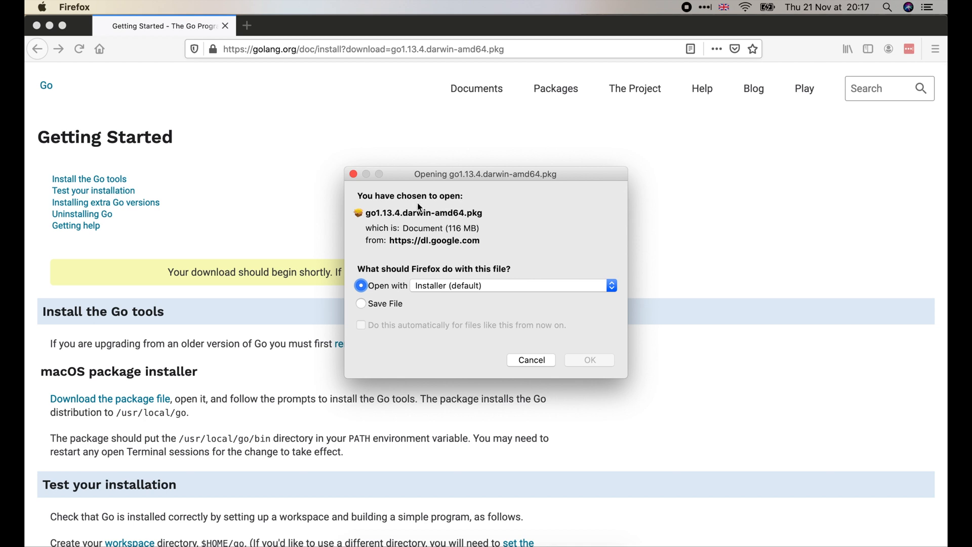
{"action": "left_click", "coordinate": [588, 359]}
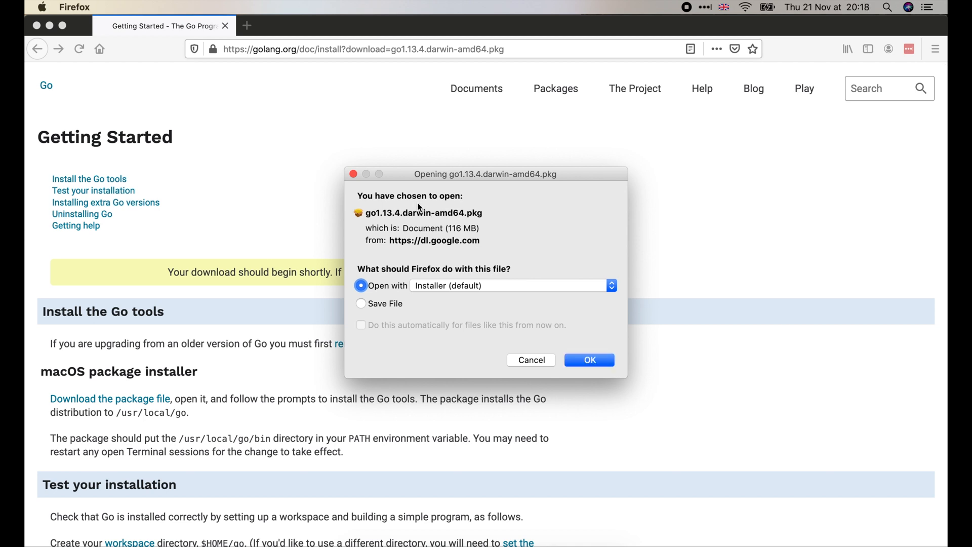
{"action": "left_click", "coordinate": [587, 359]}
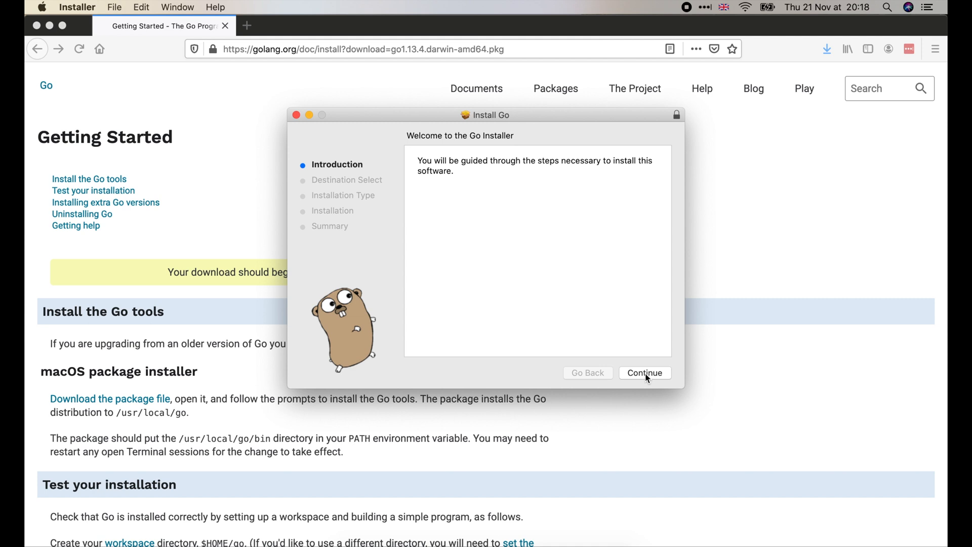
Step: Install Go on Macintosh HD with the account password and close the finished installer
{"action": "left_click", "coordinate": [644, 373]}
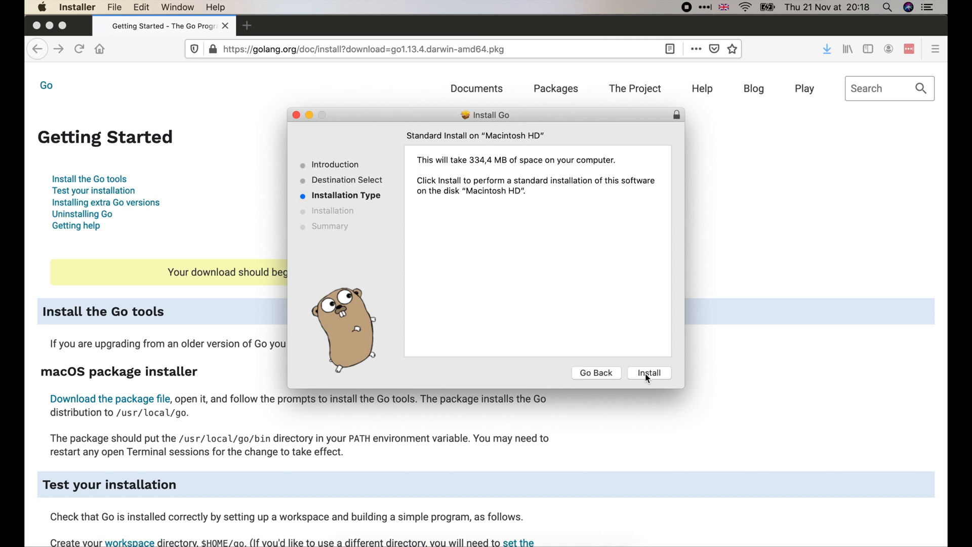
{"action": "left_click", "coordinate": [649, 372]}
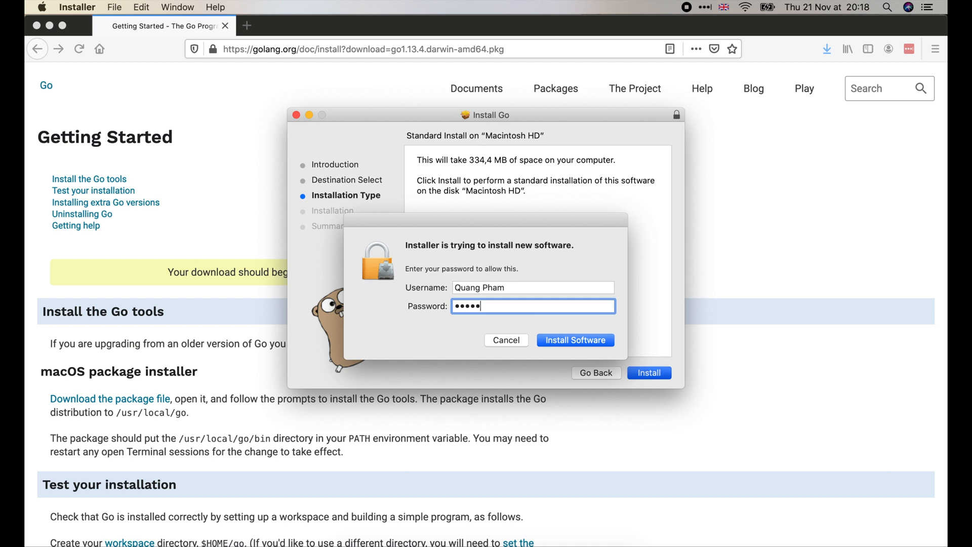
{"action": "left_click", "coordinate": [574, 341]}
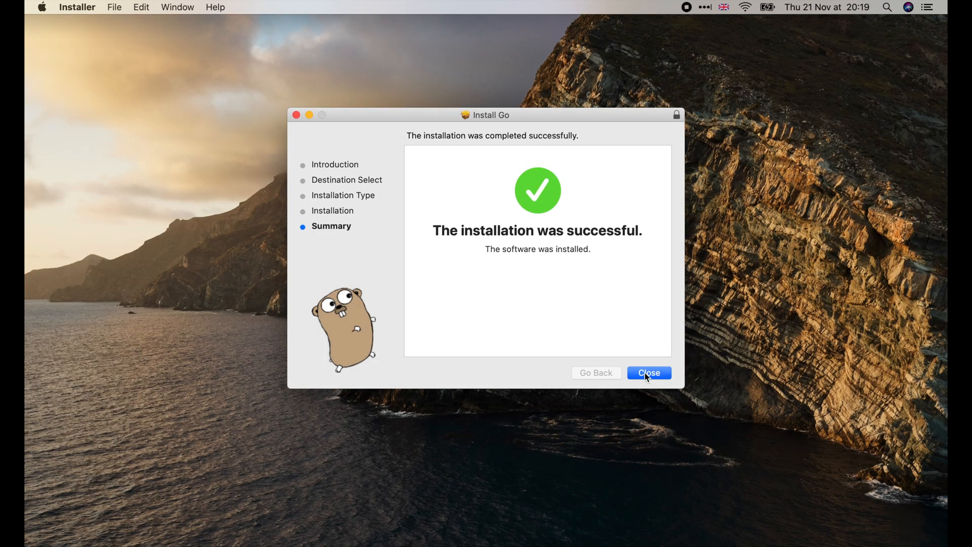
{"action": "left_click", "coordinate": [648, 373]}
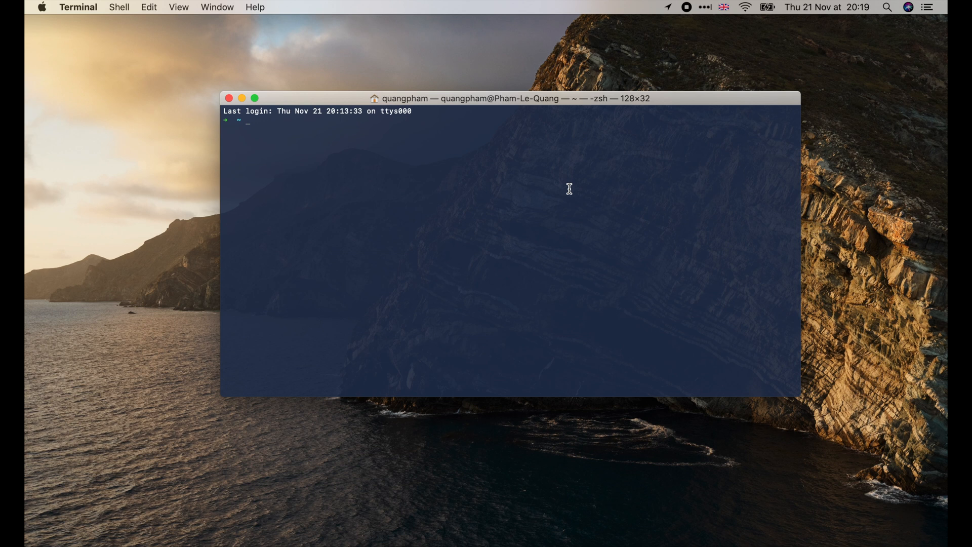
Step: Run 'go version' and 'go env GOPATH' to confirm Go 1.13.4, then clear the screen
{"action": "type", "text": "go version"}
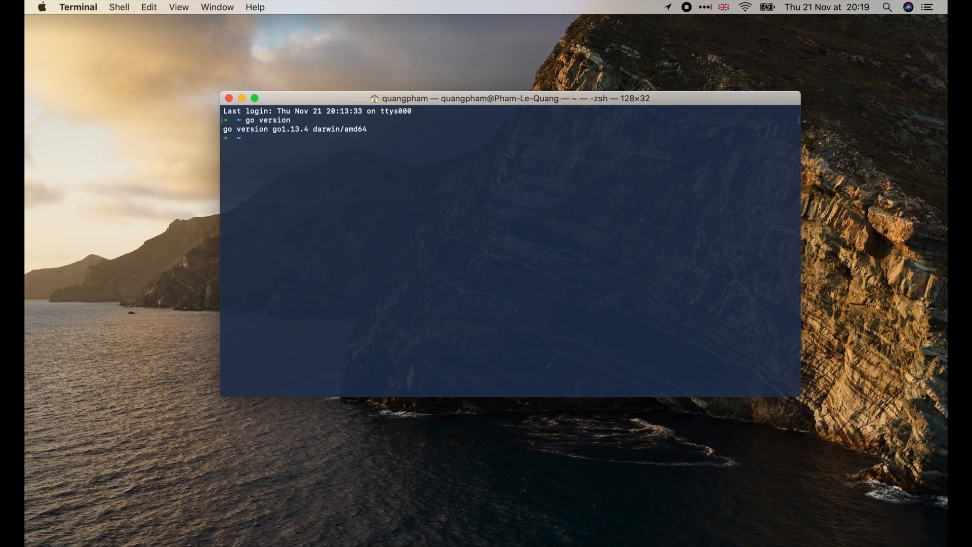
{"action": "type", "text": "go env"}
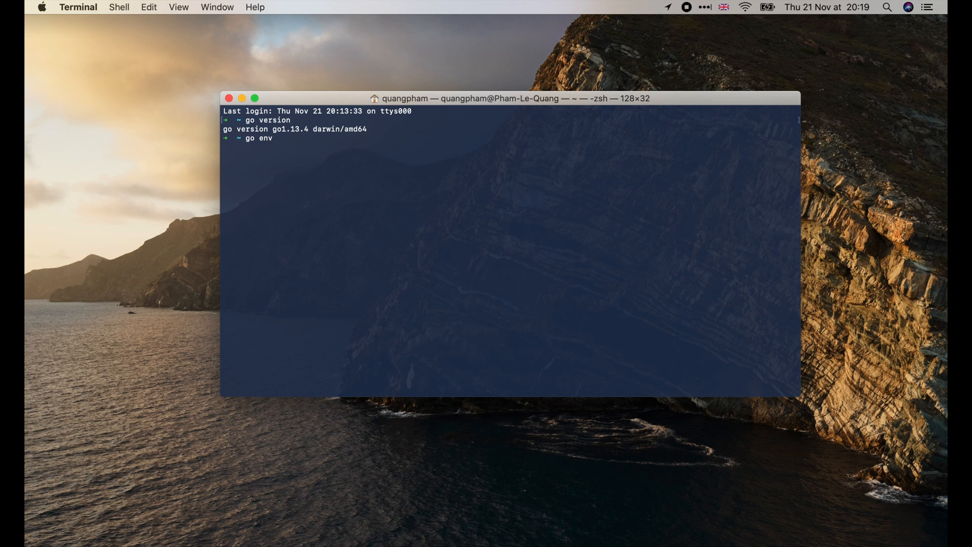
{"action": "type", "text": "GOPATH"}
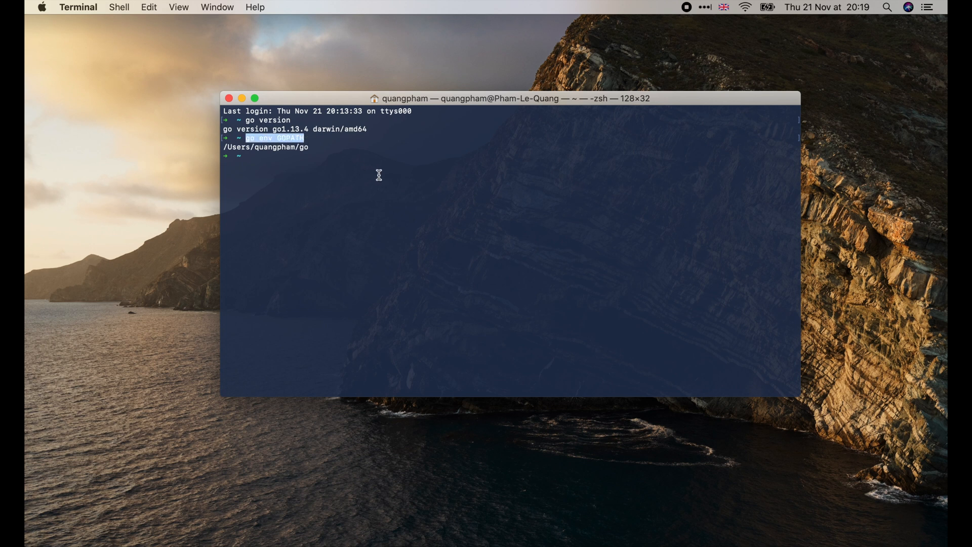
{"action": "key", "text": "cmd+k"}
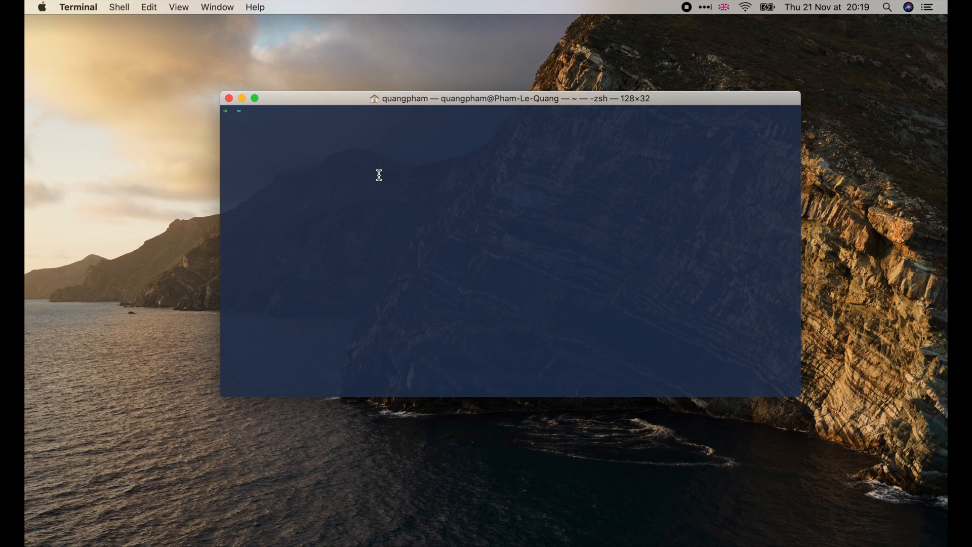
Step: Add 'export PATH=$PATH:$(go env GOPATH)/bin' to ~/.bash_profile in vi and save with :wq
{"action": "type", "text": "vi ~/"}
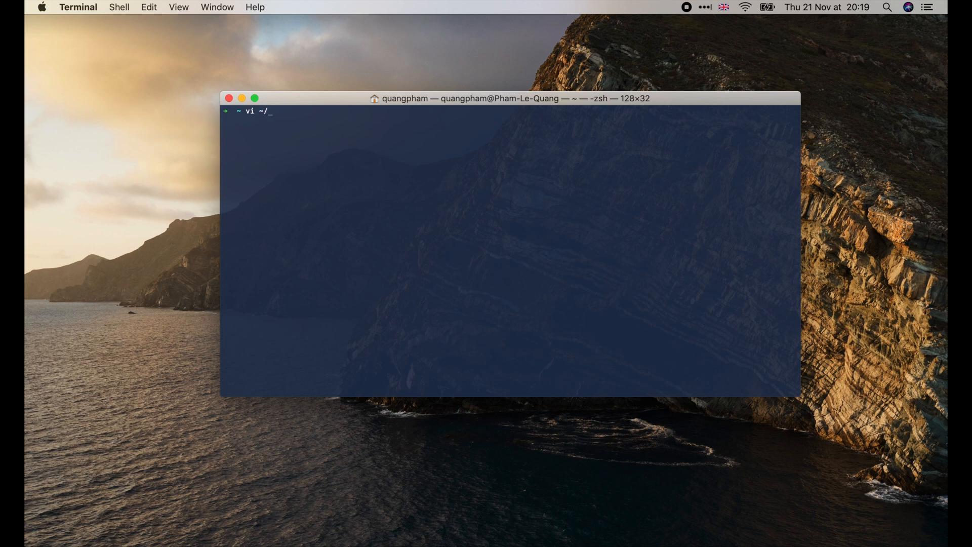
{"action": "type", "text": ".bash_pro"}
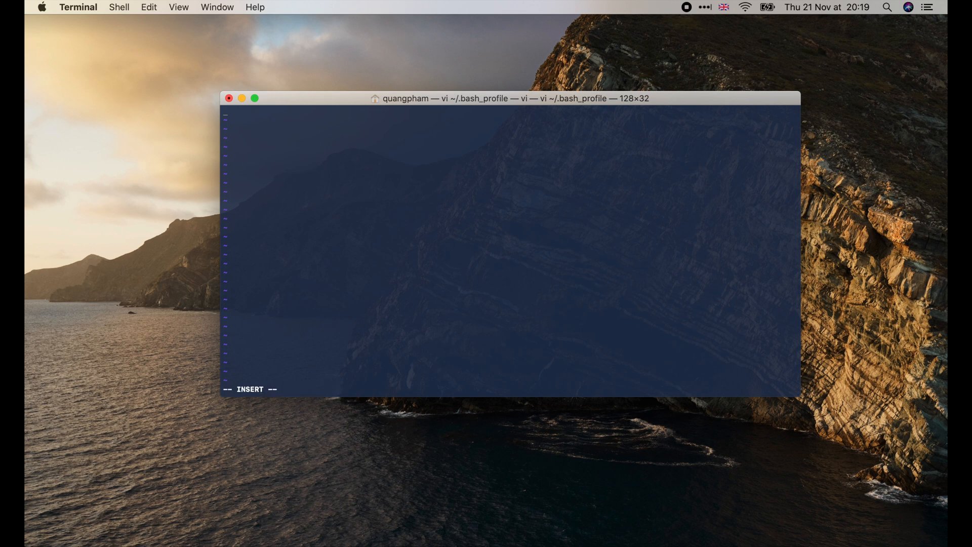
{"action": "type", "text": "export"}
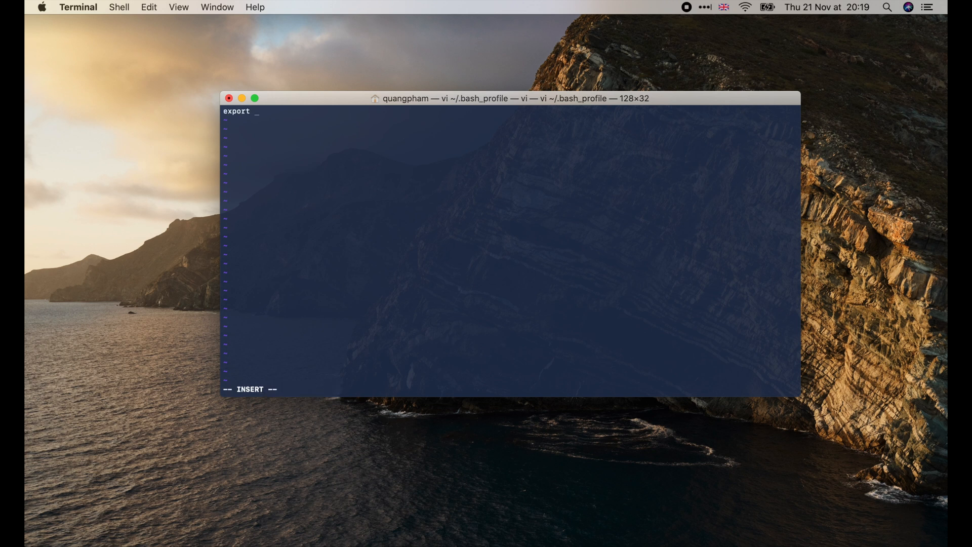
{"action": "type", "text": "PATH="}
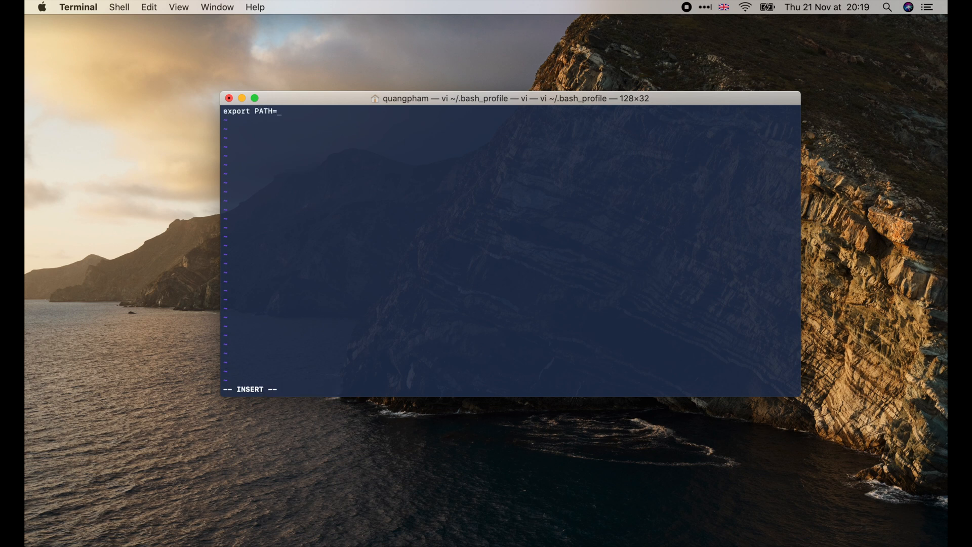
{"action": "type", "text": "$PATH:"}
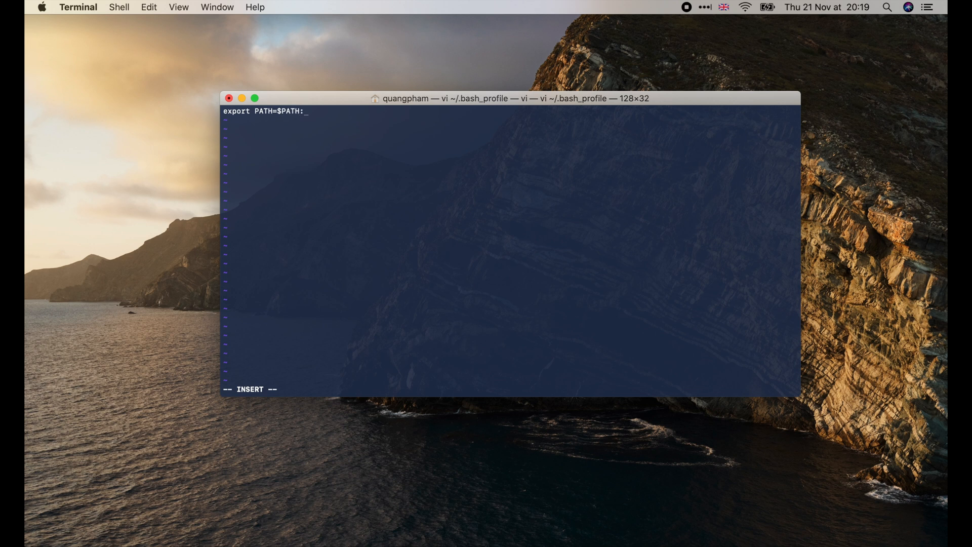
{"action": "type", "text": "$(go env GOPATH)"}
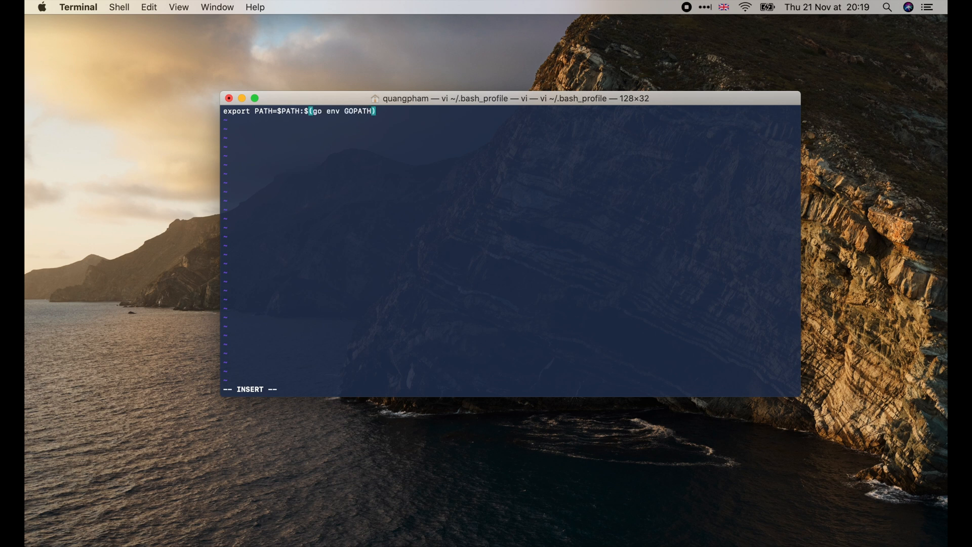
{"action": "type", "text": "/bin"}
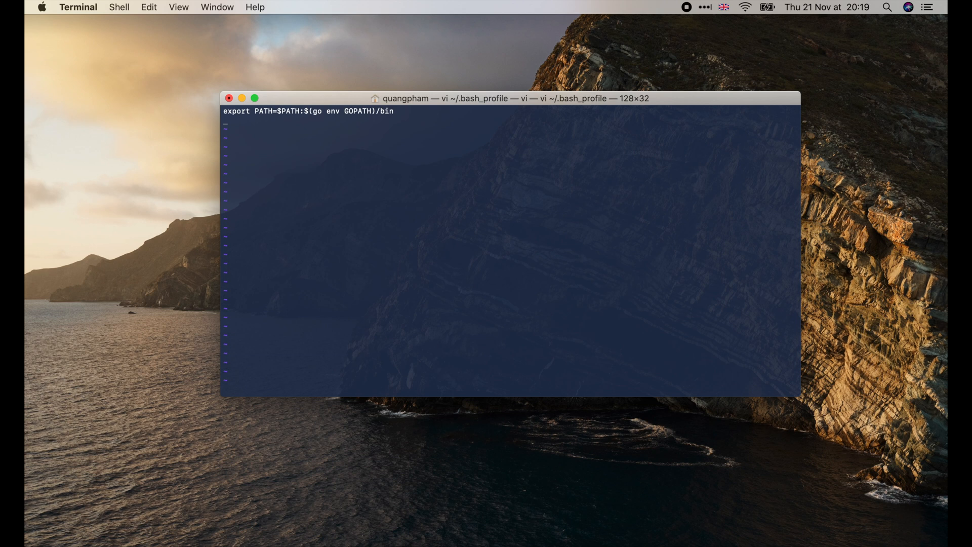
{"action": "type", "text": ":"}
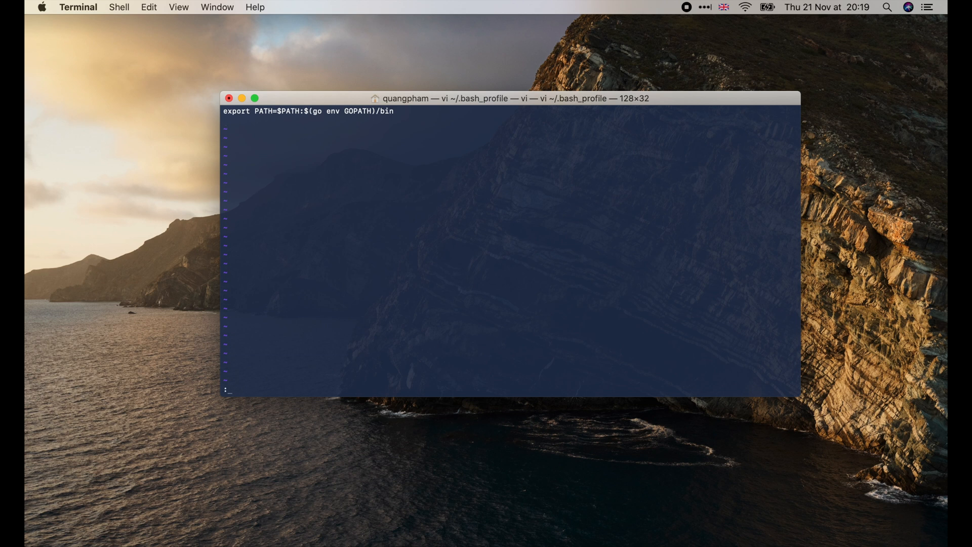
{"action": "type", "text": ":wq"}
{"action": "type", "text": "source ~/"}
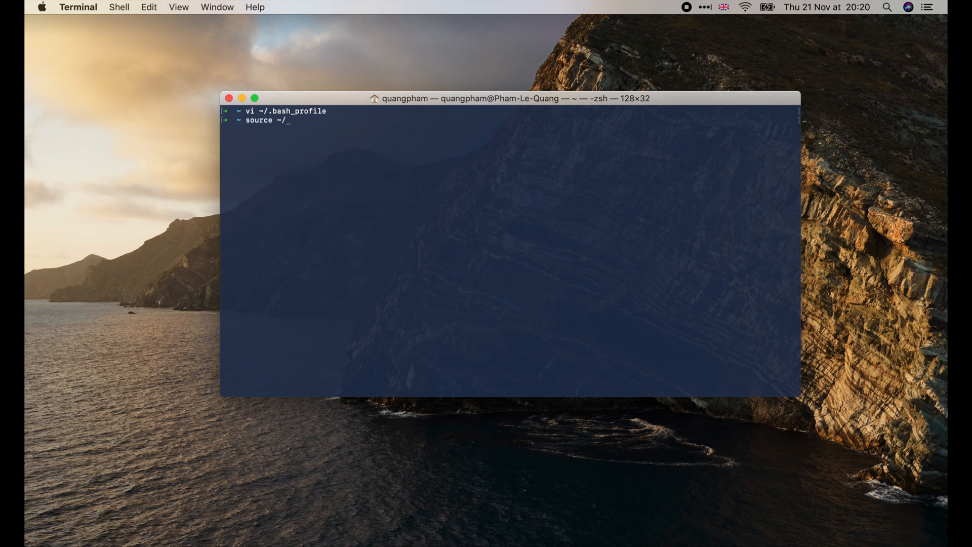
Step: Reload the profile with 'source ~/.bash_profile'
{"action": "type", "text": ".bash_profile"}
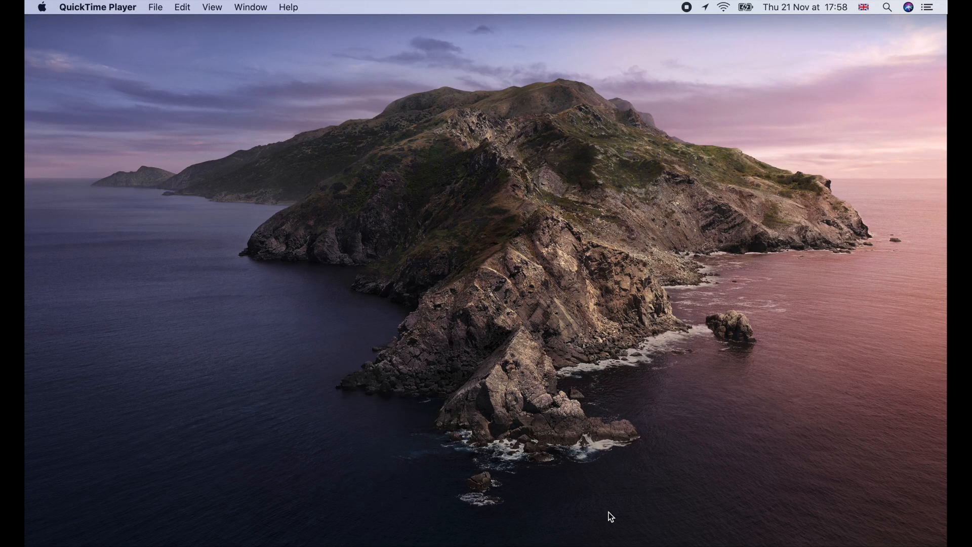
Step: Launch Firefox from Spotlight, search 'vscode' and download the macOS VS Code archive
{"action": "type", "text": "firefox"}
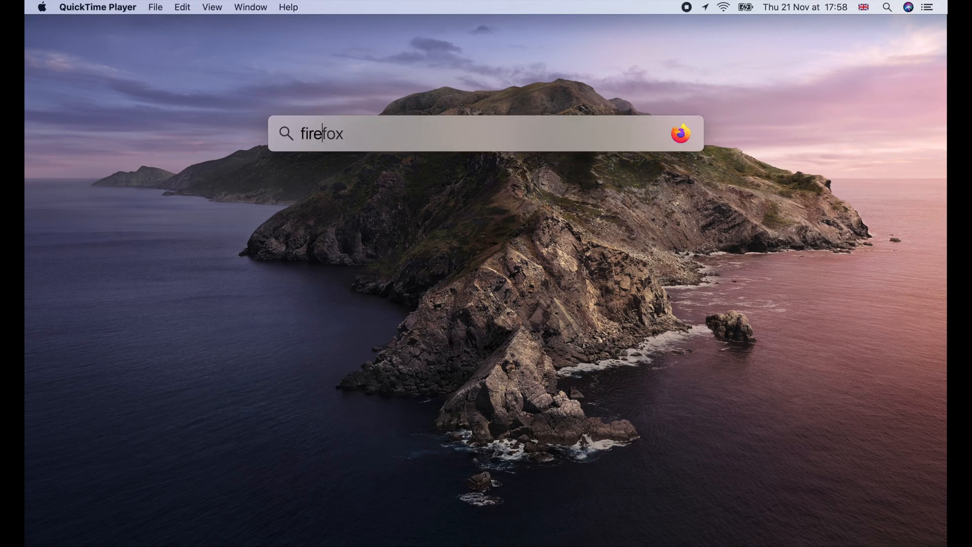
{"action": "key", "text": "enter"}
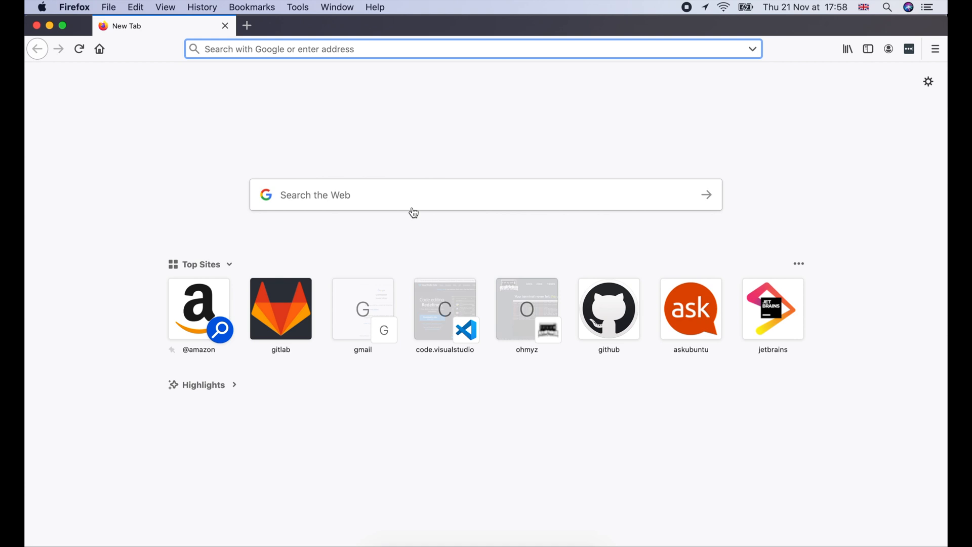
{"action": "type", "text": "vscode"}
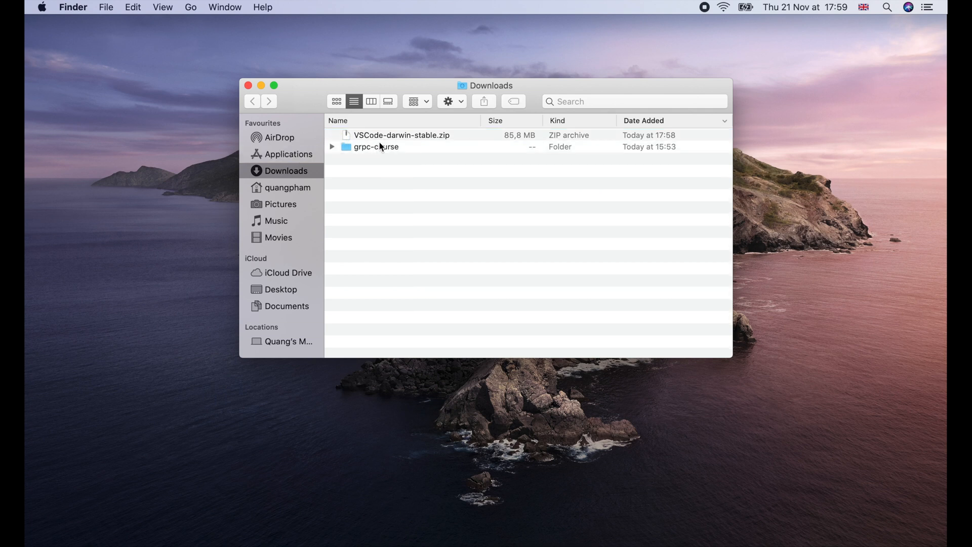
Step: Move the VS Code zip to the Bin, dismiss the Gatekeeper warning and search Spotlight for 'pref'
{"action": "right_click", "coordinate": [401, 135]}
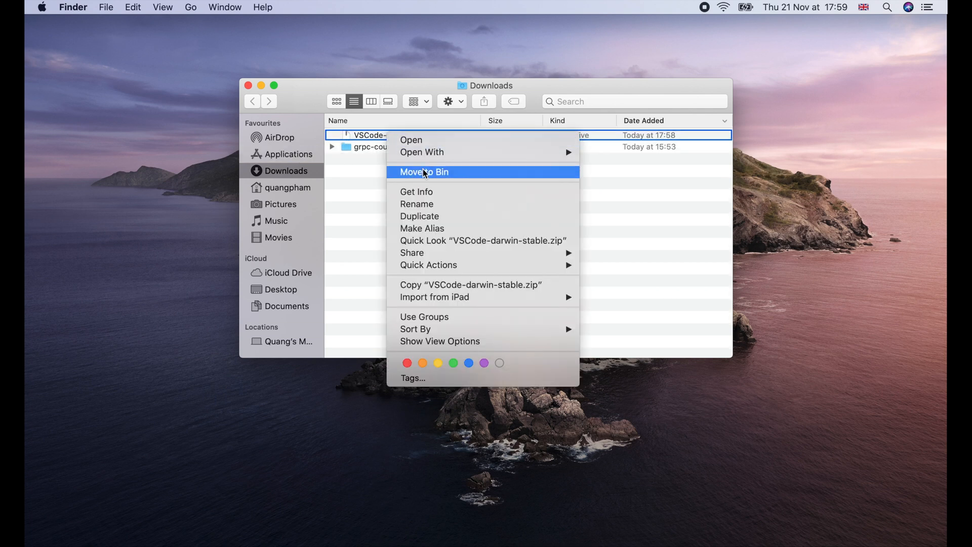
{"action": "left_click", "coordinate": [424, 172]}
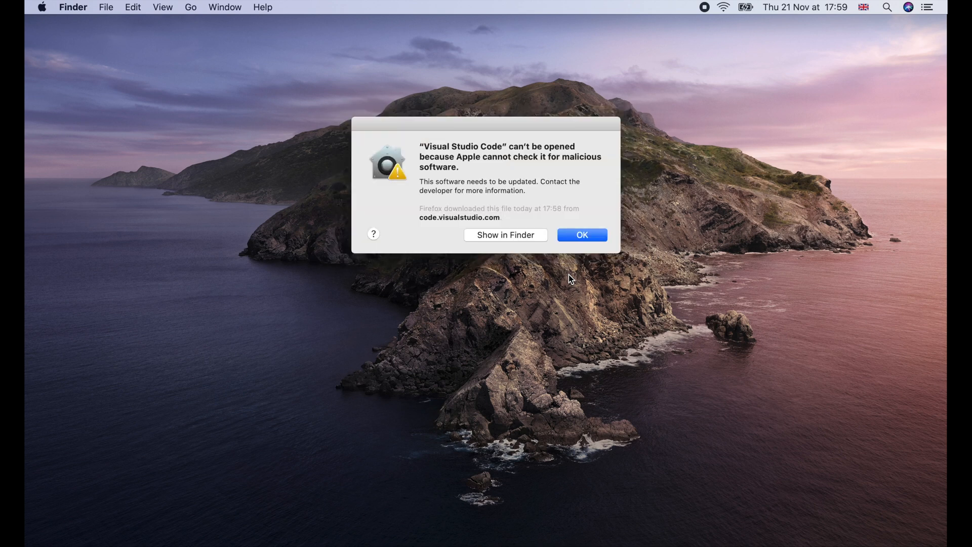
{"action": "left_click_drag", "start_coordinate": [420, 146], "coordinate": [600, 168]}
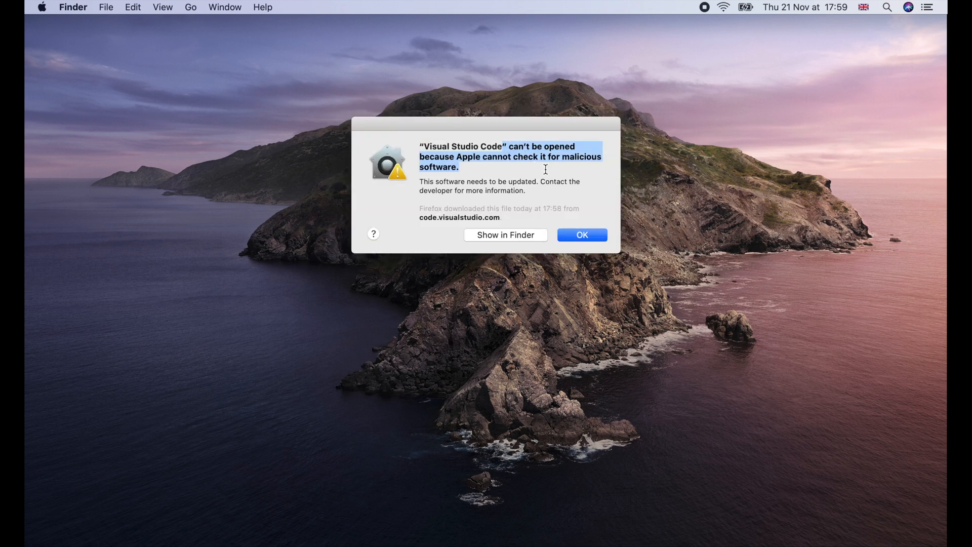
{"action": "left_click", "coordinate": [581, 235]}
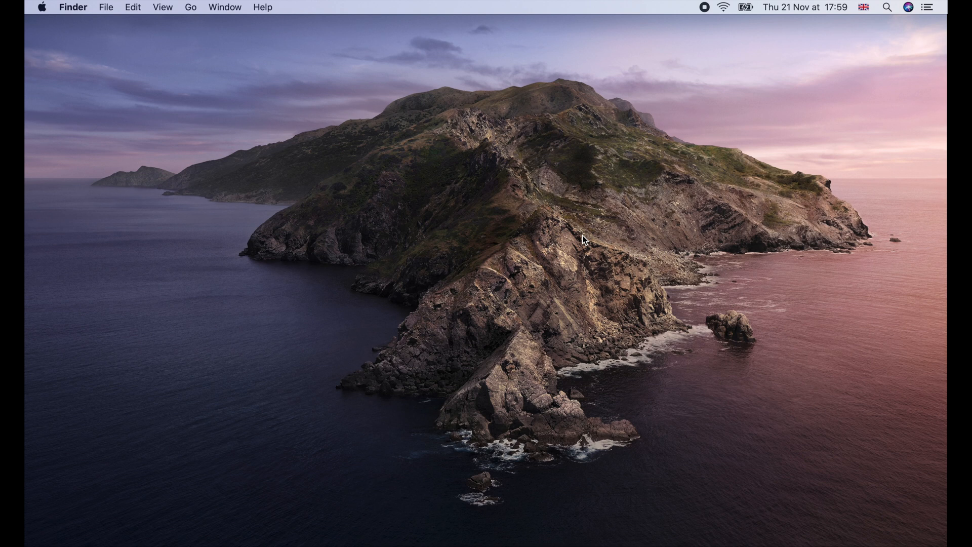
{"action": "type", "text": "pref"}
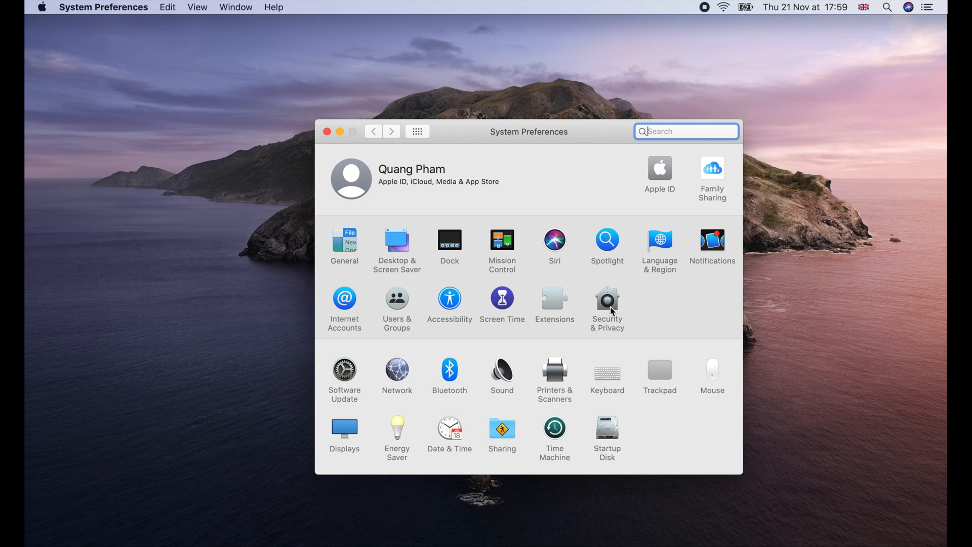
Step: In Security & Privacy, choose Open Anyway for Visual Studio Code
{"action": "left_click", "coordinate": [607, 297]}
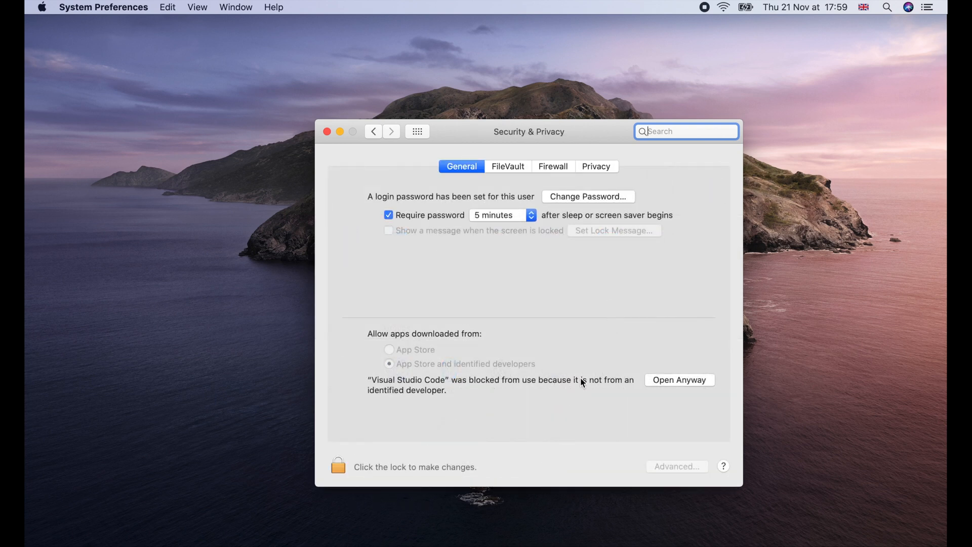
{"action": "left_click", "coordinate": [678, 380]}
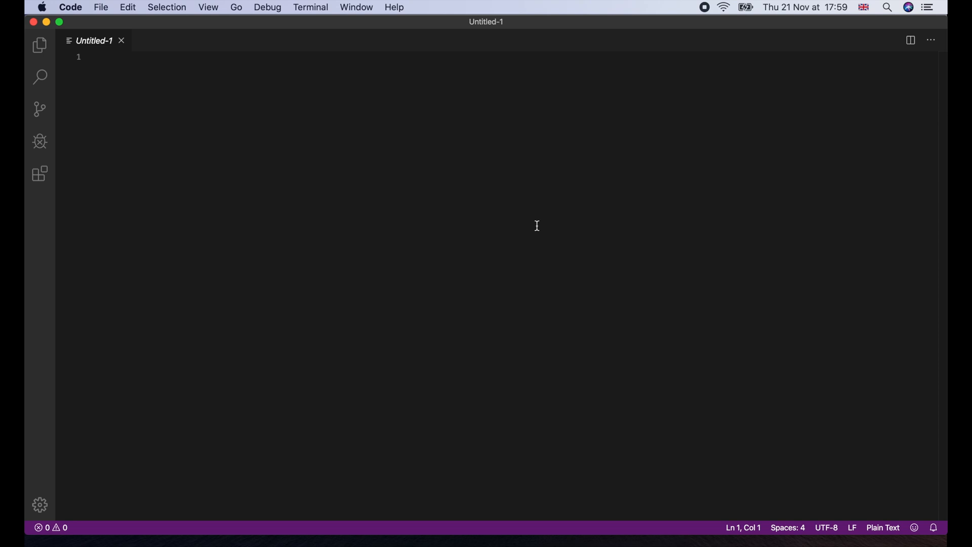
{"action": "mouse_move", "coordinate": [156, 71]}
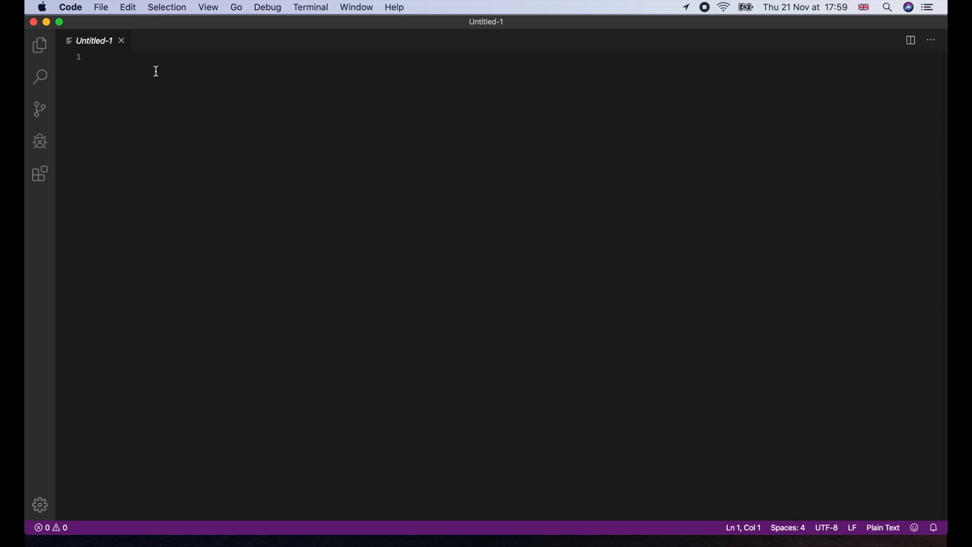
{"action": "mouse_move", "coordinate": [77, 18]}
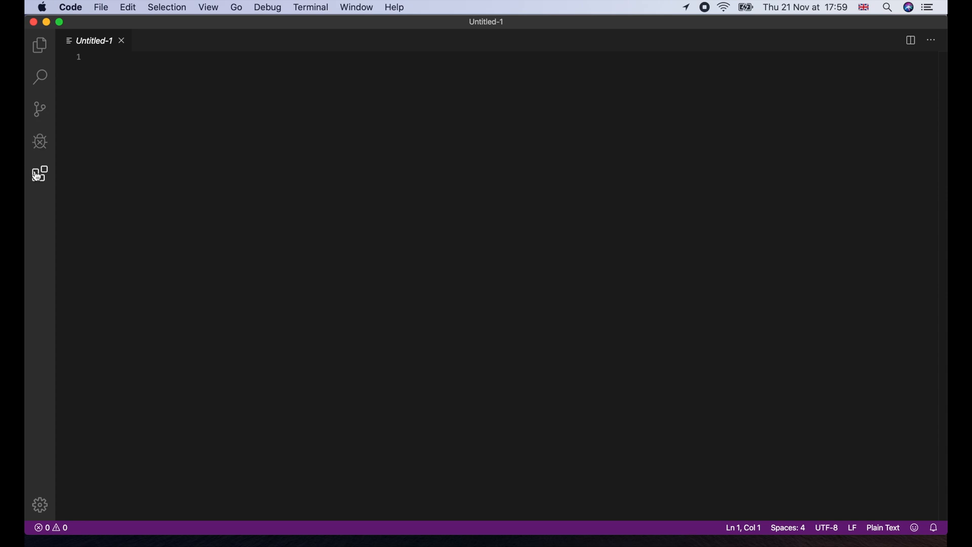
{"action": "mouse_move", "coordinate": [39, 173]}
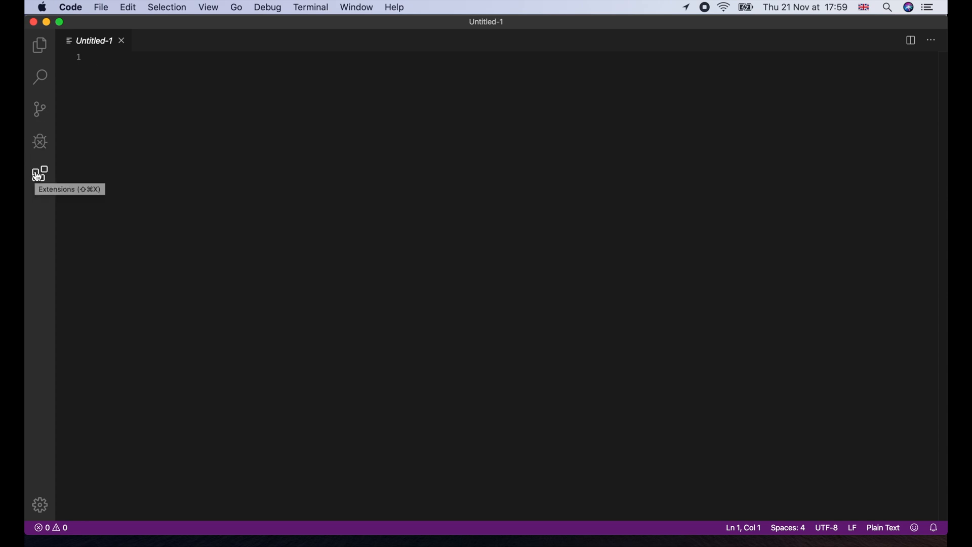
{"action": "left_click", "coordinate": [70, 7]}
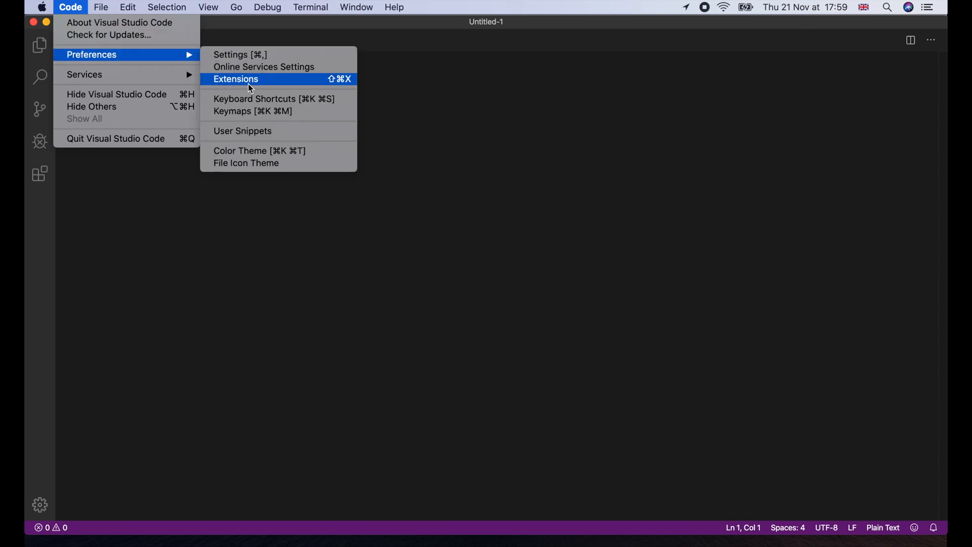
Step: Install Material Theme from additional colour themes and set it as the colour theme
{"action": "left_click", "coordinate": [258, 150]}
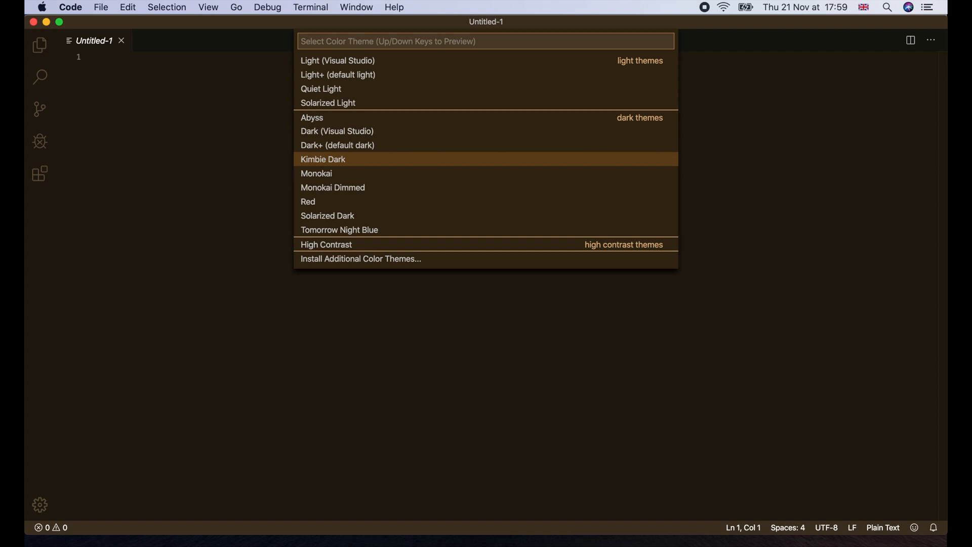
{"action": "mouse_move", "coordinate": [332, 187]}
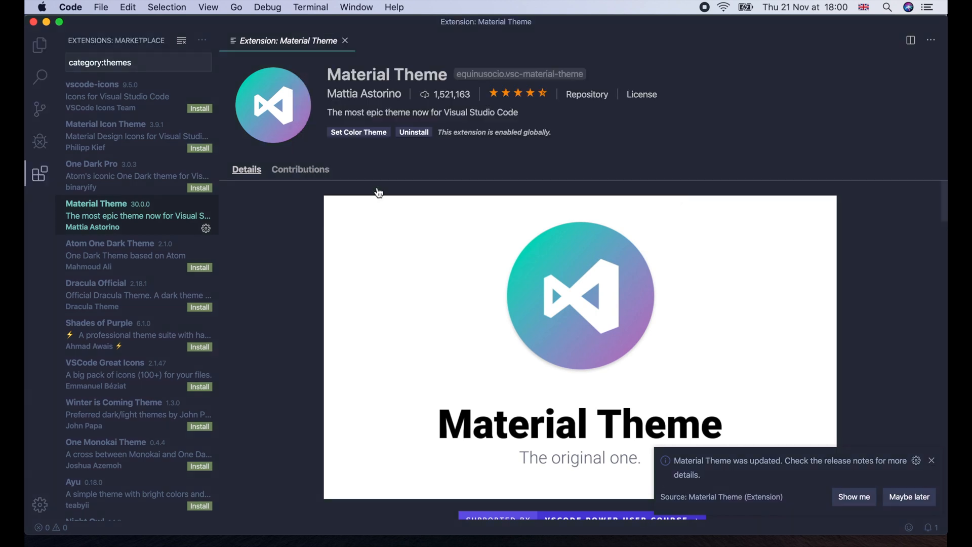
{"action": "left_click", "coordinate": [105, 135]}
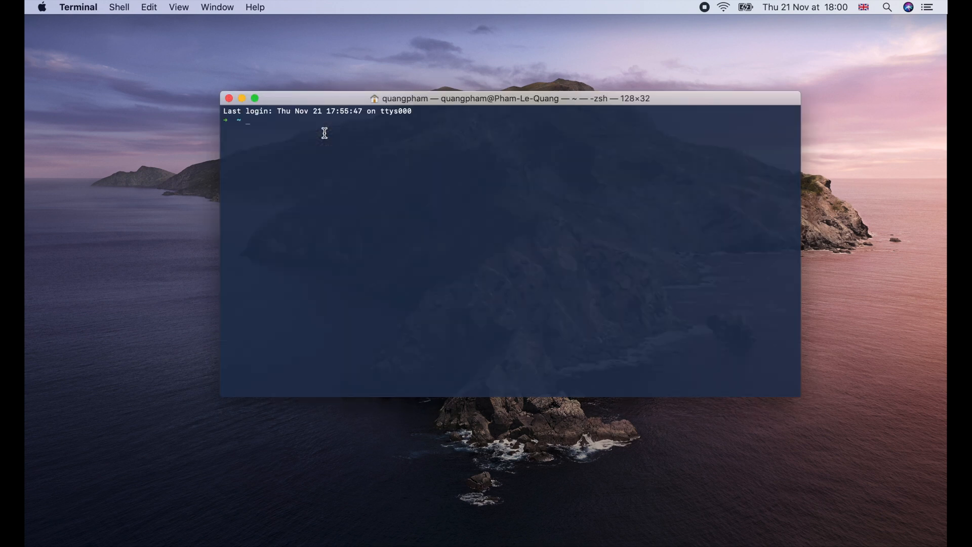
Step: cd into Projects/techschool and run 'code .', which fails with command not found
{"action": "type", "text": "cd"}
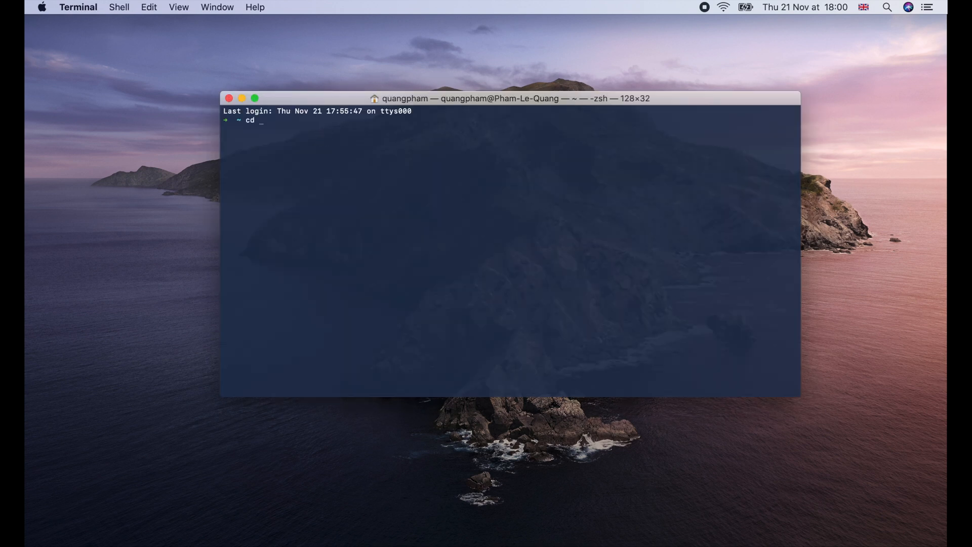
{"action": "type", "text": "Projects/techschool/"}
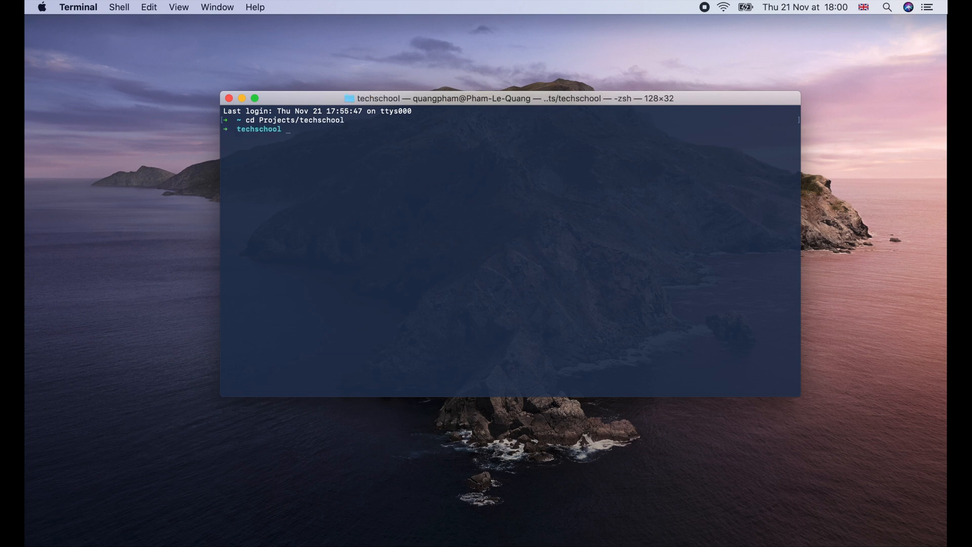
{"action": "type", "text": "code ."}
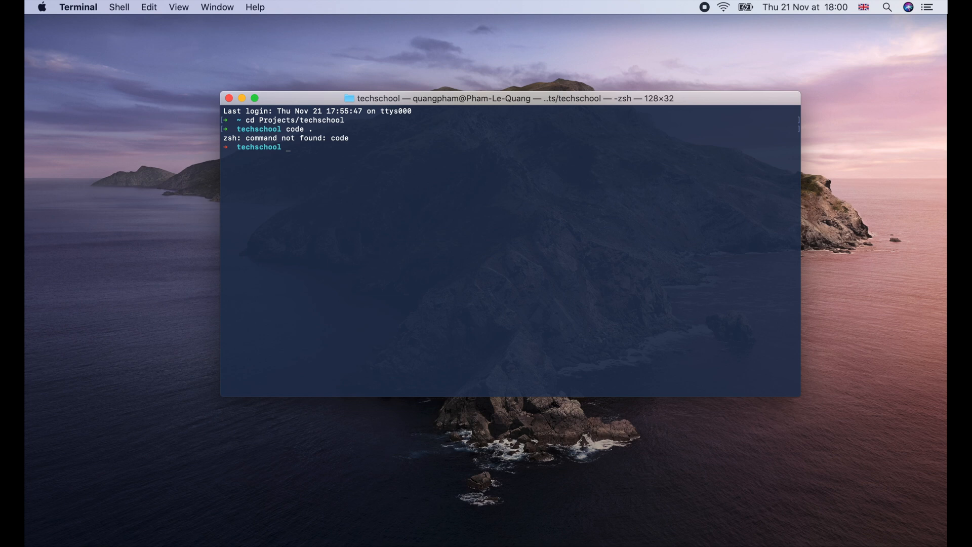
{"action": "key", "text": "cmd+space"}
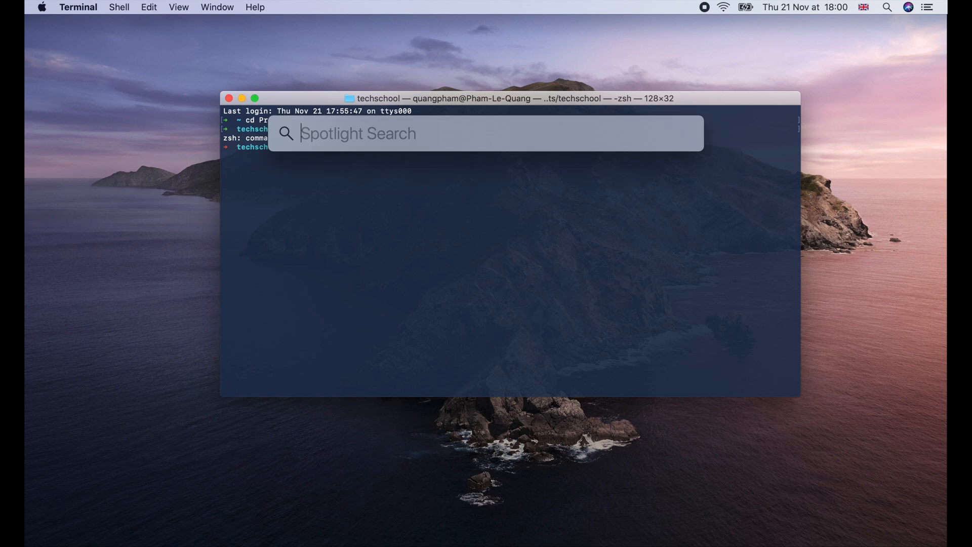
Step: Run 'Shell Command: Install code command in PATH' and authorize it with the admin password
{"action": "key", "text": "escape"}
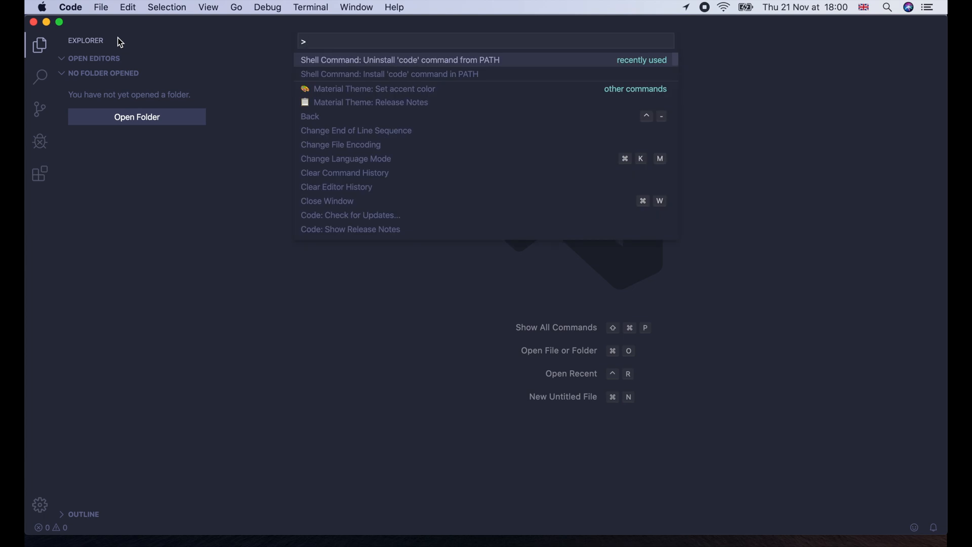
{"action": "type", "text": "shell"}
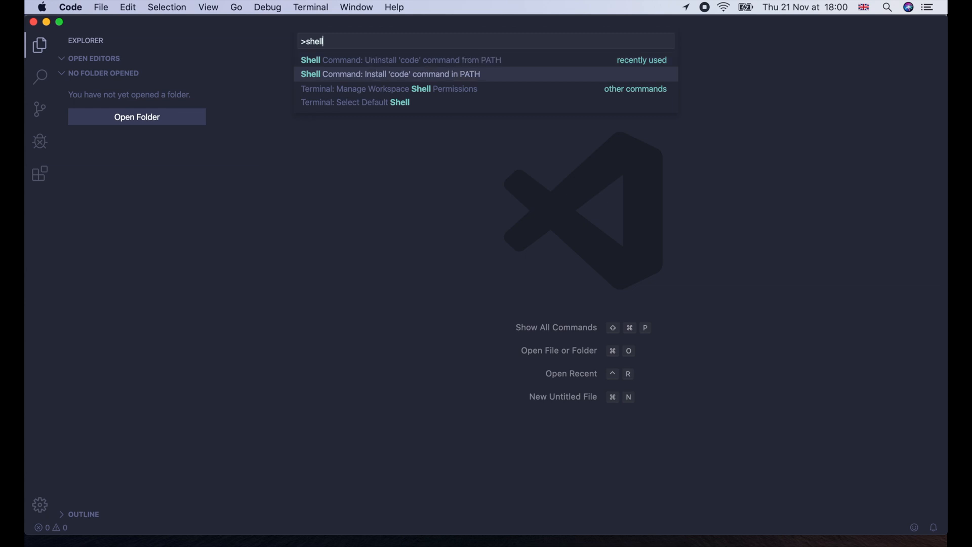
{"action": "mouse_move", "coordinate": [370, 81]}
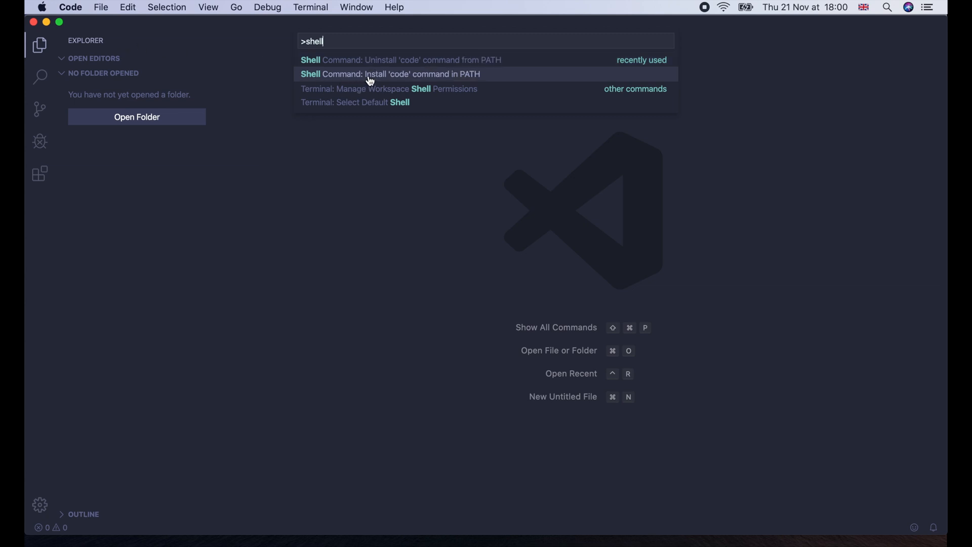
{"action": "left_click", "coordinate": [389, 74]}
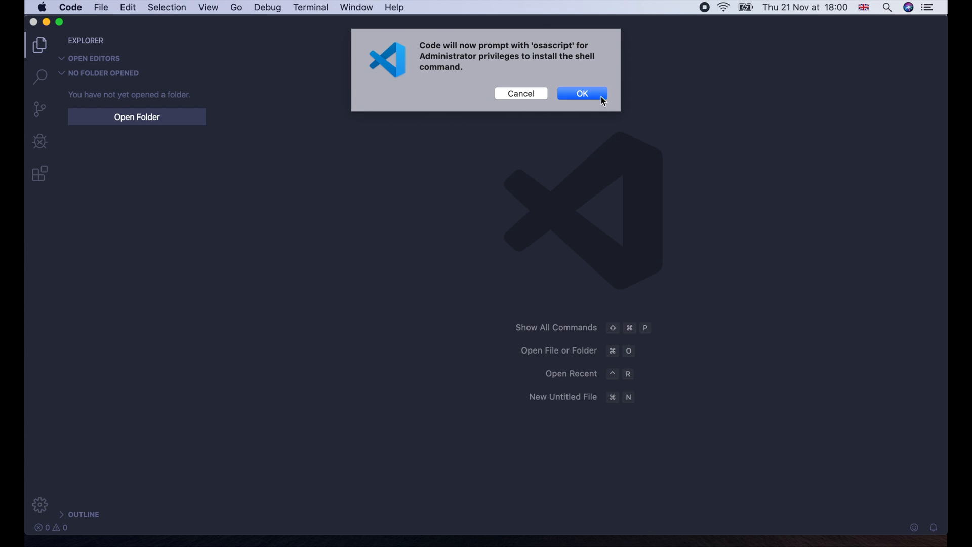
{"action": "left_click", "coordinate": [581, 93]}
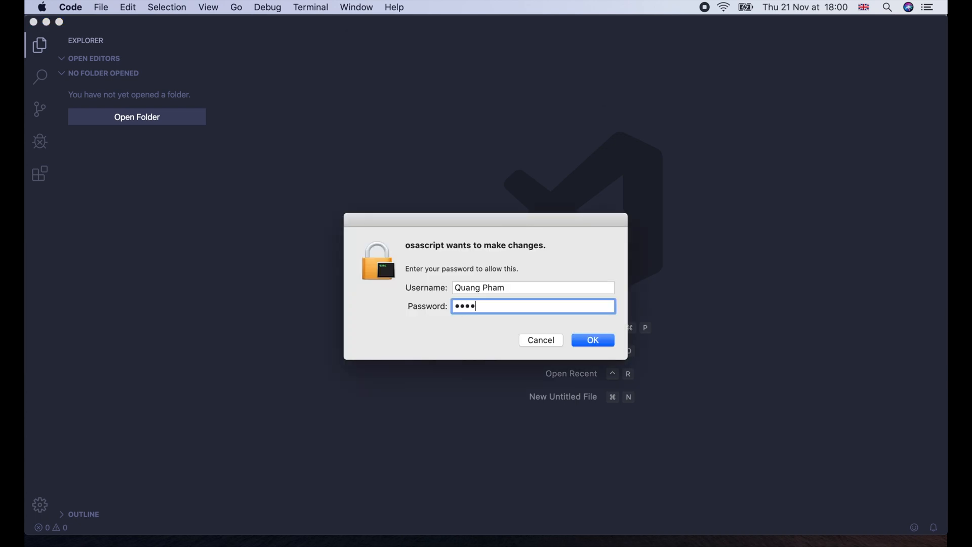
{"action": "left_click", "coordinate": [591, 340]}
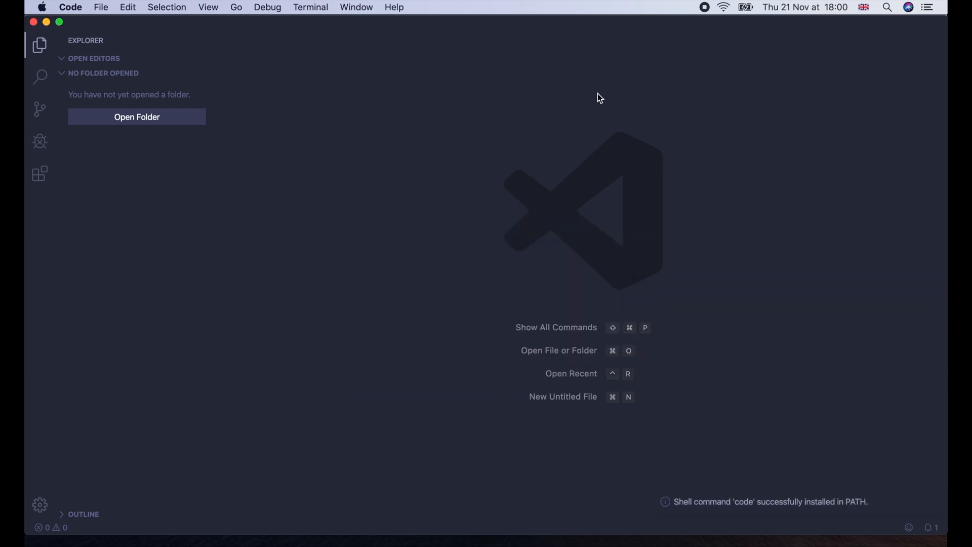
{"action": "left_click", "coordinate": [70, 8]}
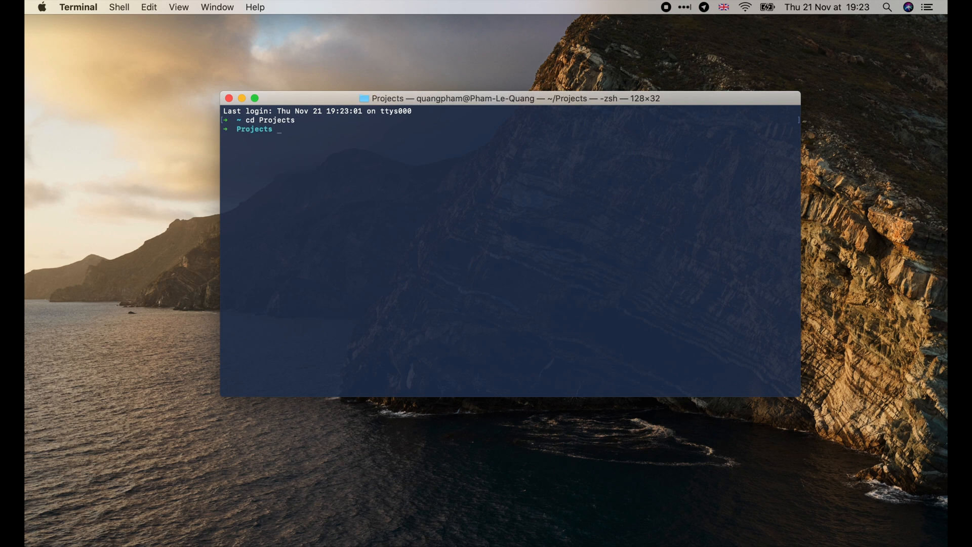
Step: Create the pcbook folder under Projects/techschool and change into it
{"action": "type", "text": "cd techschool"}
{"action": "type", "text": "mkdir"}
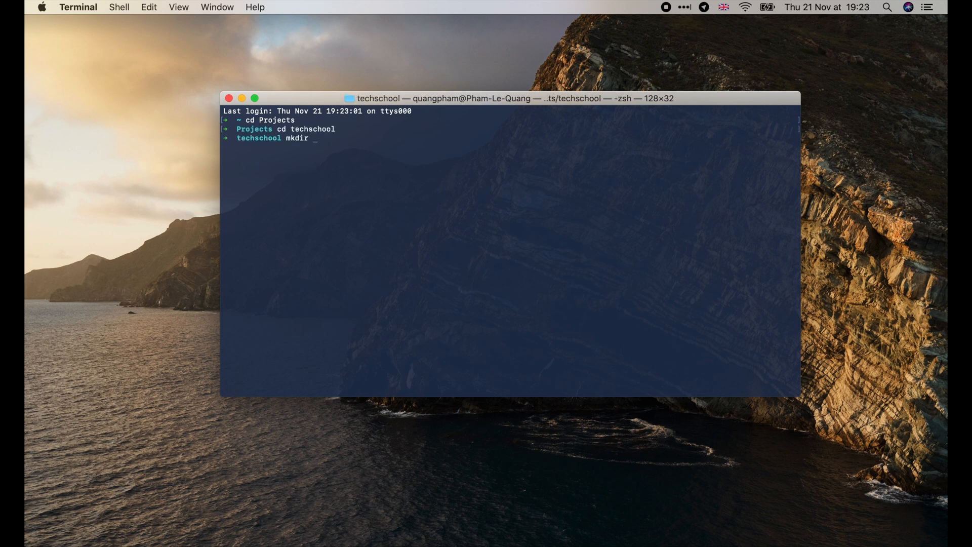
{"action": "type", "text": "pcbook"}
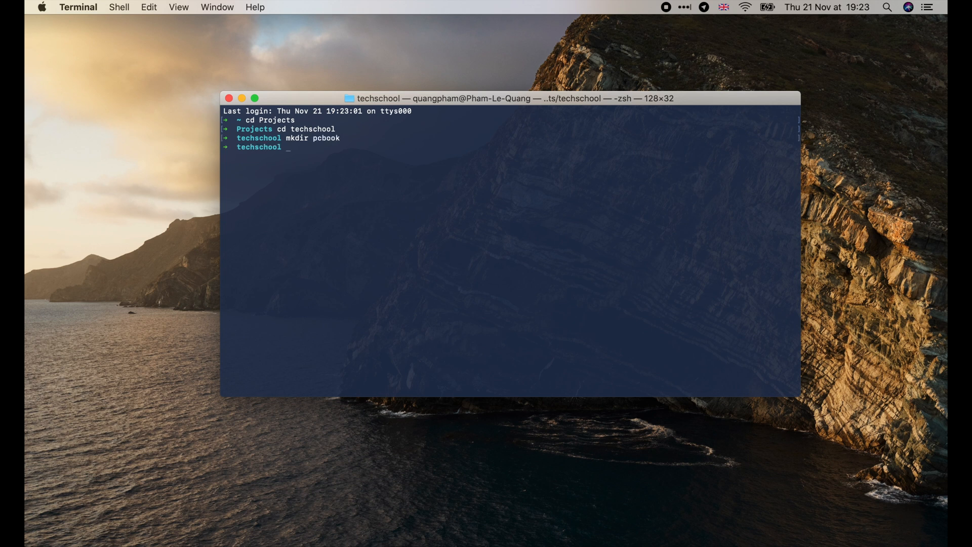
{"action": "type", "text": "cd pcbook/"}
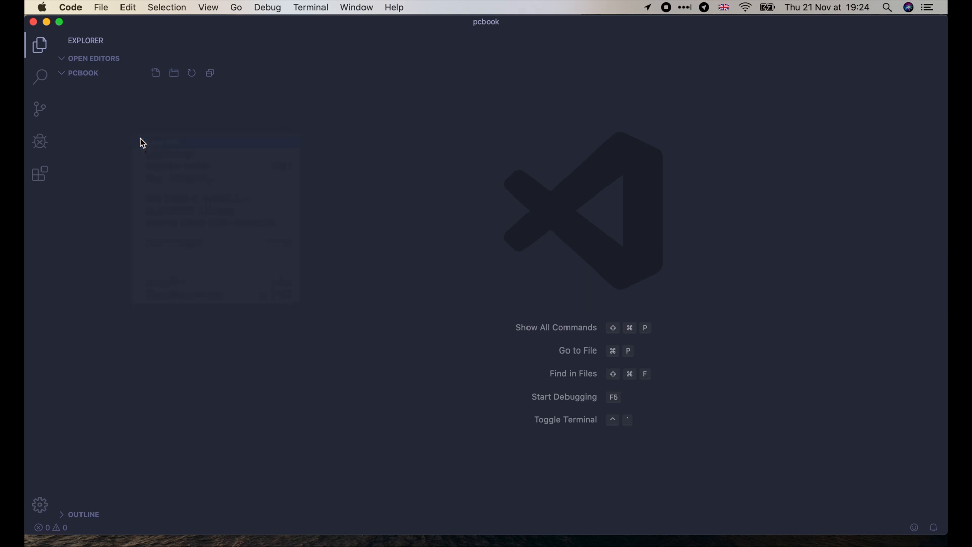
Step: Create main.go in pcbook and install the recommended Go extension
{"action": "type", "text": "mai"}
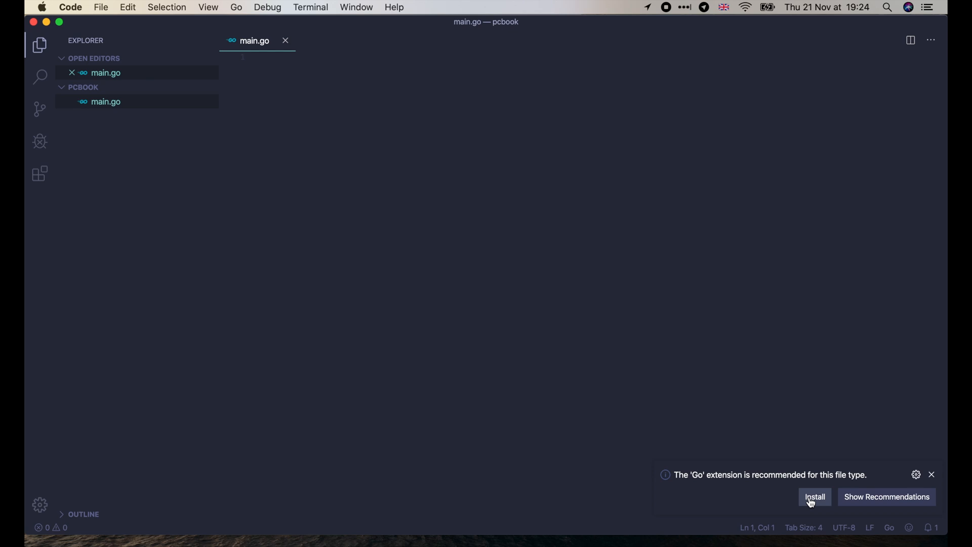
{"action": "left_click", "coordinate": [814, 496]}
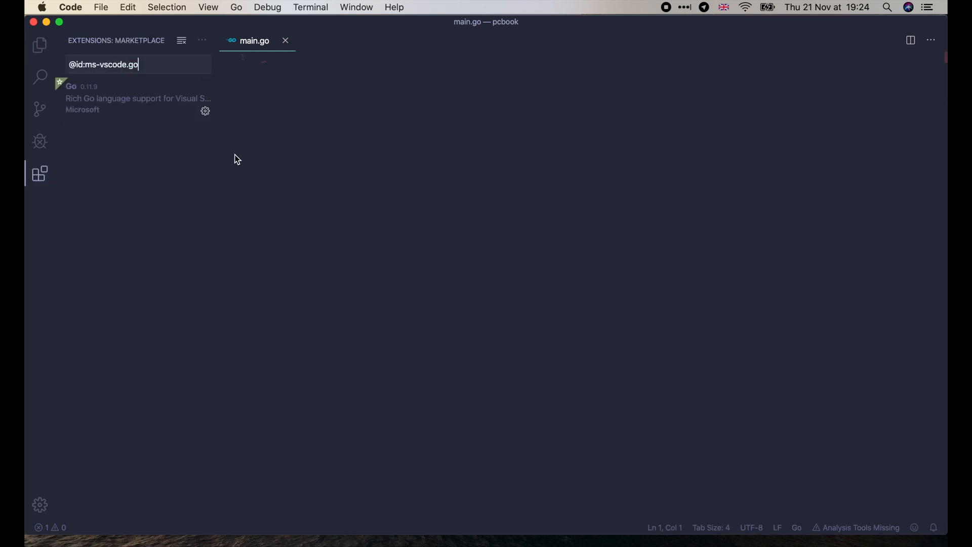
{"action": "left_click", "coordinate": [40, 45]}
{"action": "type", "text": "package main"}
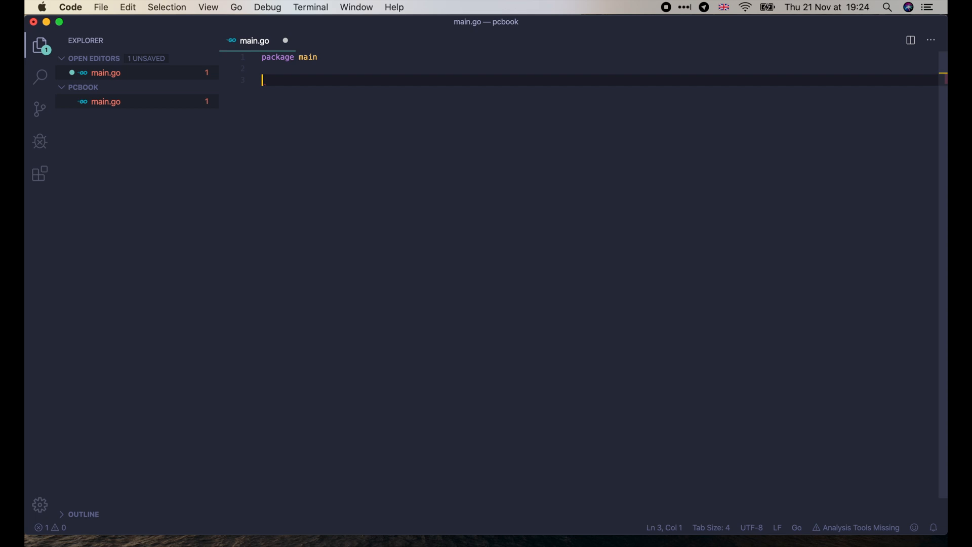
Step: Write an empty func main() and install all the missing Go tools
{"action": "type", "text": "func main() {"}
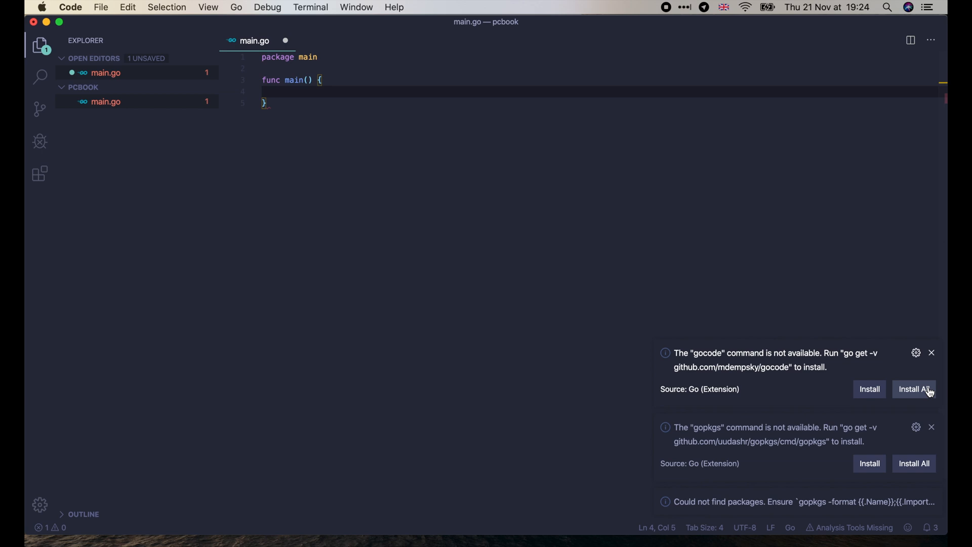
{"action": "left_click", "coordinate": [914, 389]}
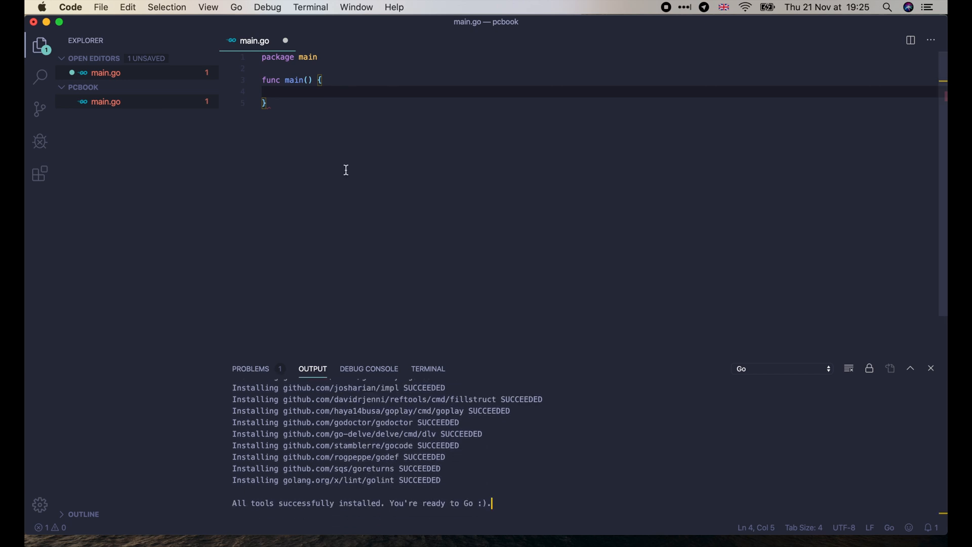
{"action": "mouse_move", "coordinate": [874, 347]}
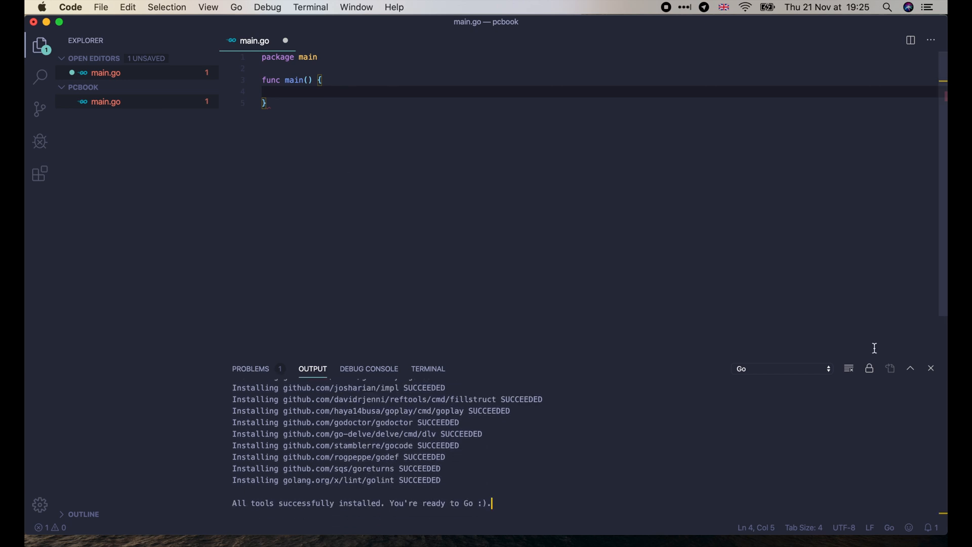
Step: Add fmt.Println("Hello world") in main and save so fmt is imported
{"action": "type", "text": "fmt."}
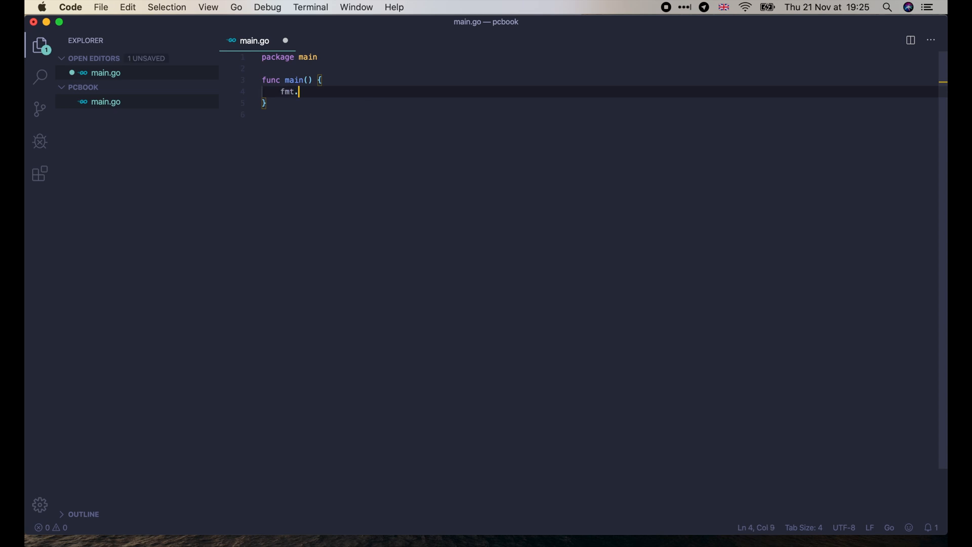
{"action": "type", "text": "Println(\"Hel\")"}
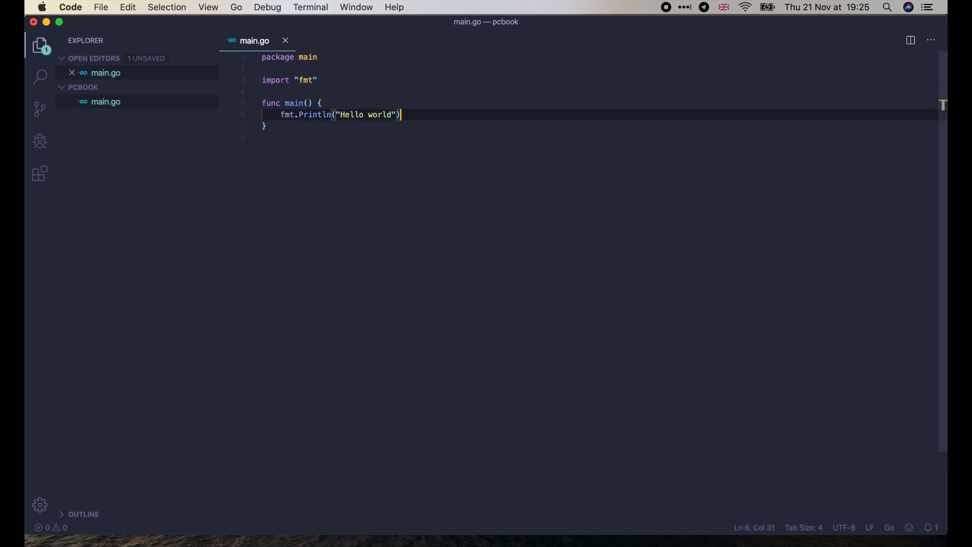
{"action": "key", "text": "cmd+s"}
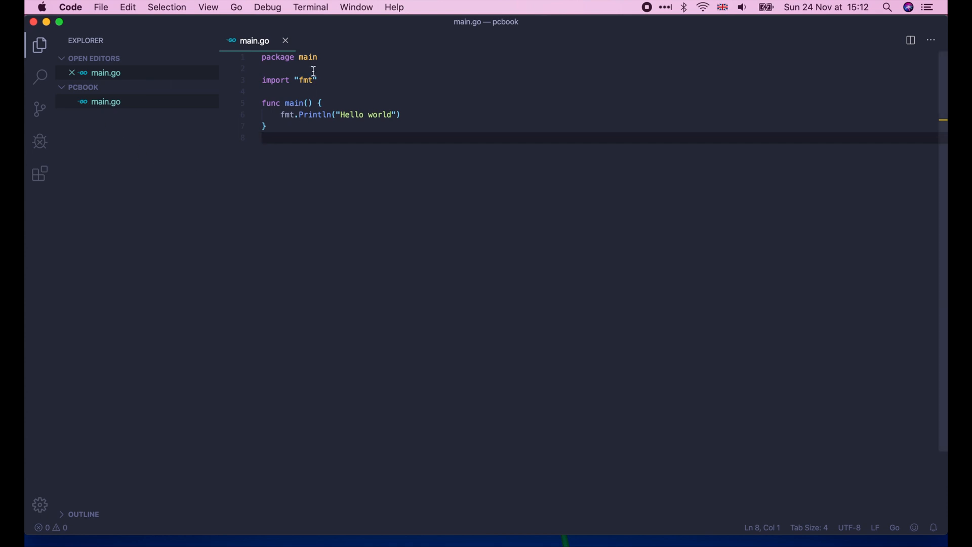
{"action": "mouse_move", "coordinate": [285, 41]}
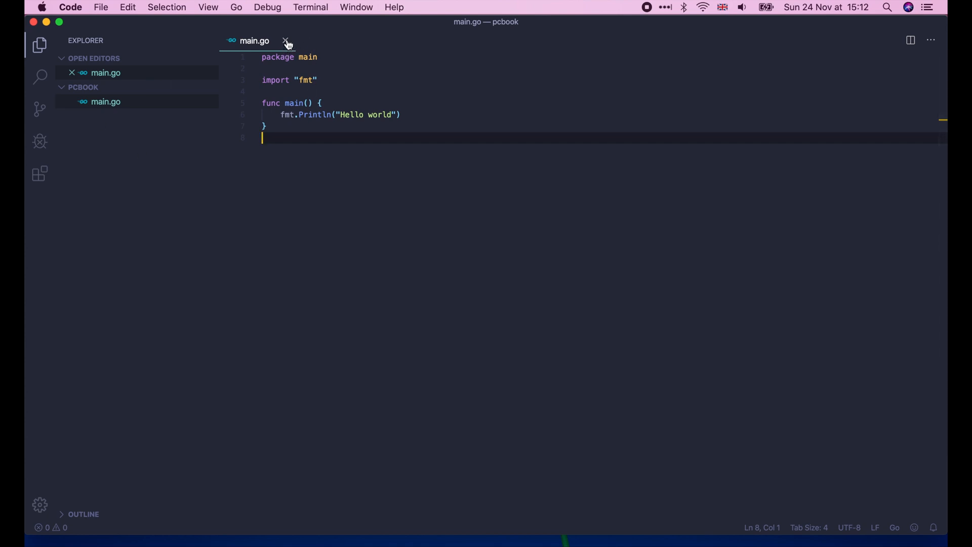
{"action": "left_click", "coordinate": [284, 40]}
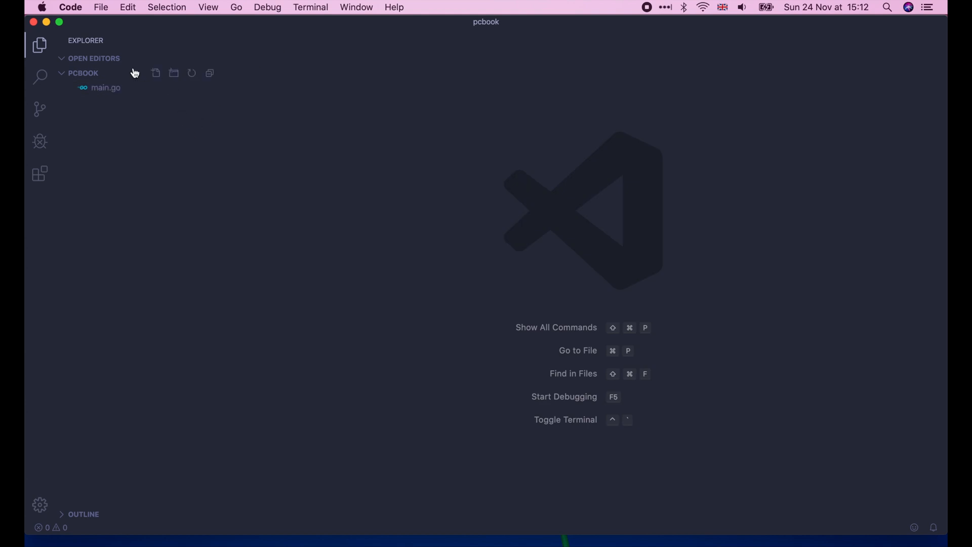
{"action": "mouse_move", "coordinate": [114, 81]}
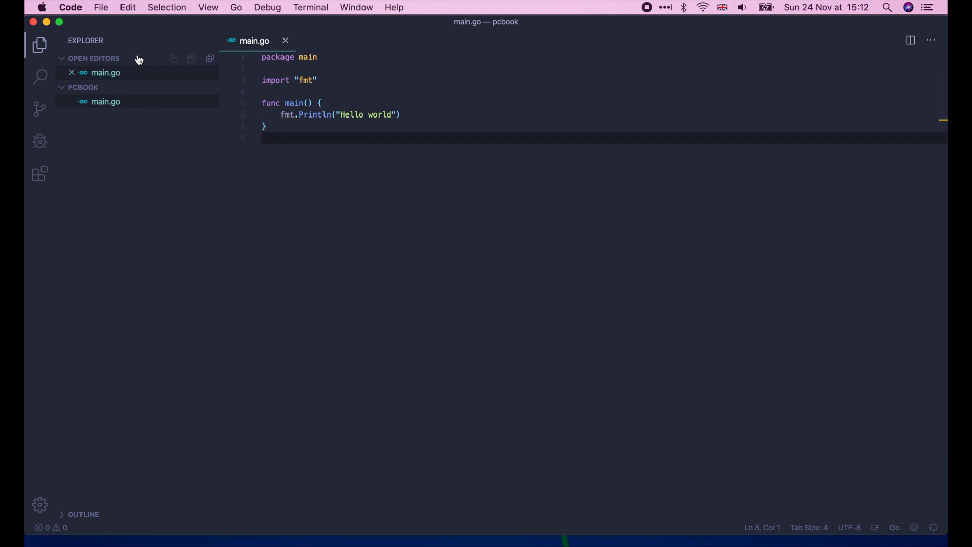
{"action": "mouse_move", "coordinate": [81, 5]}
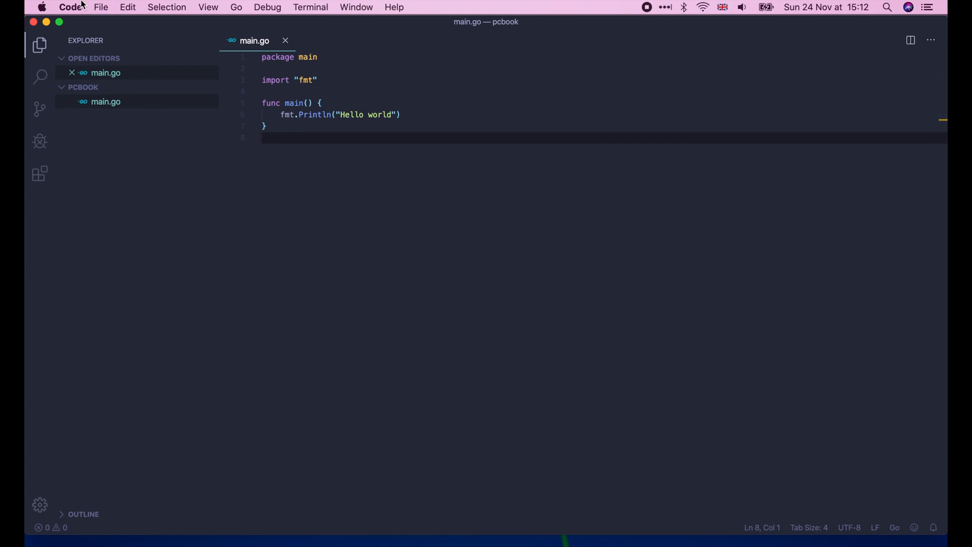
Step: Set Explorer's Open Editors: Visible setting to 0 in Preferences
{"action": "left_click", "coordinate": [69, 7]}
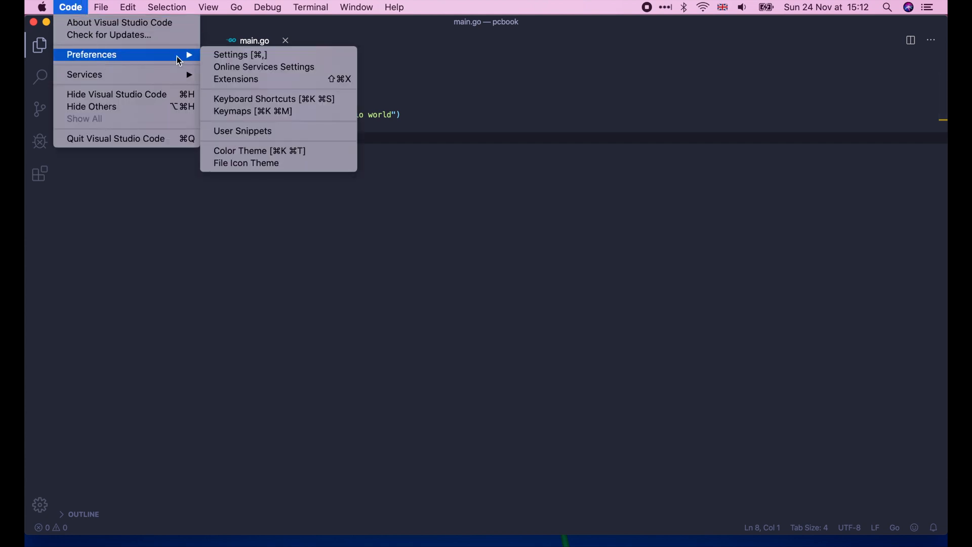
{"action": "mouse_move", "coordinate": [257, 55]}
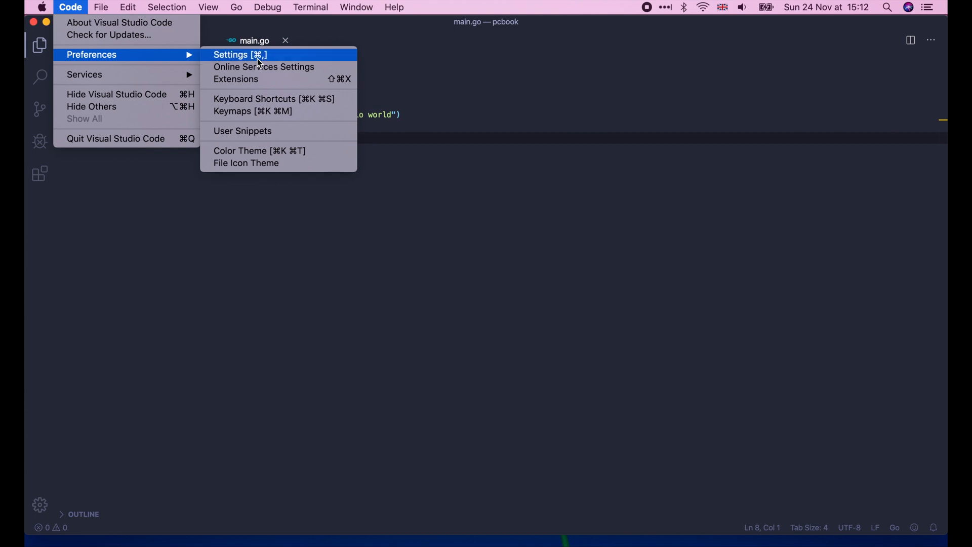
{"action": "left_click", "coordinate": [240, 54]}
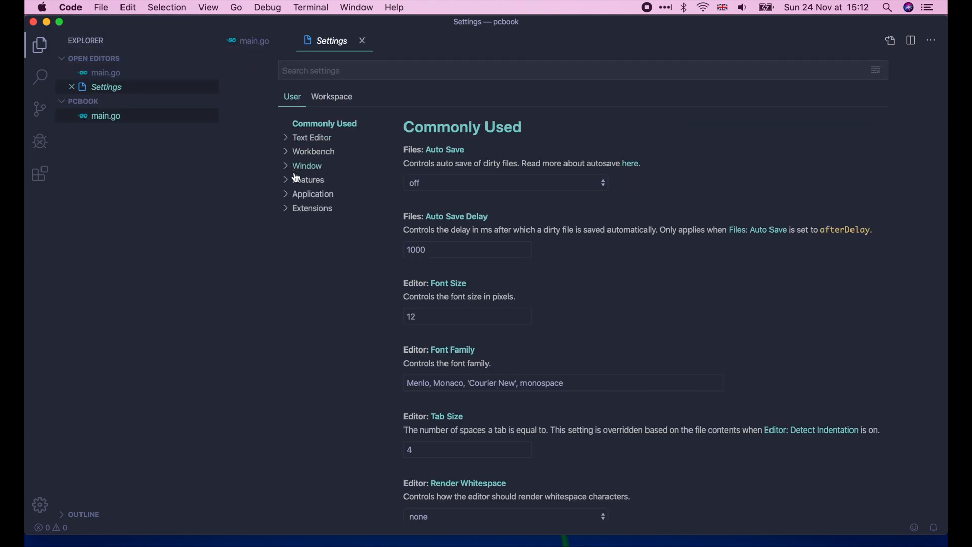
{"action": "left_click", "coordinate": [309, 179]}
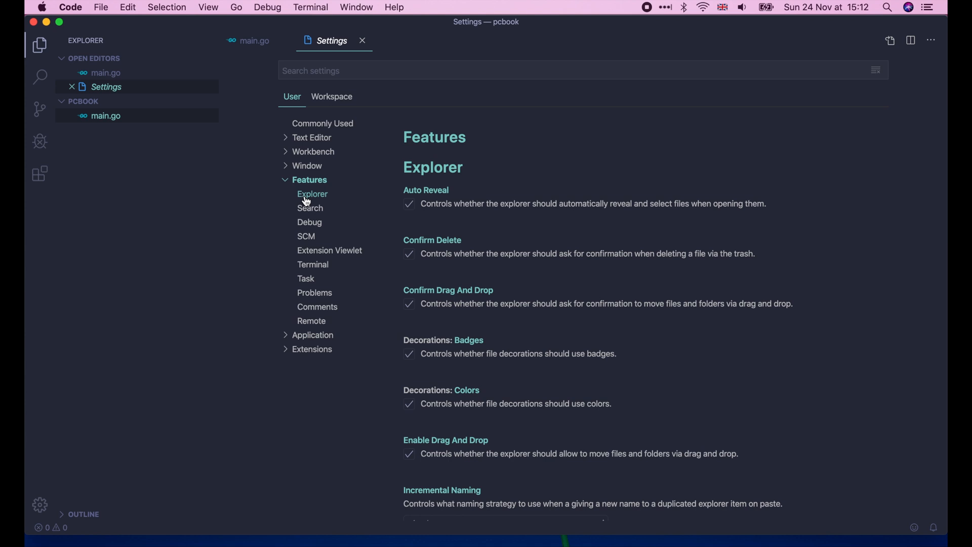
{"action": "scroll", "scroll_direction": "down", "scroll_amount": 3}
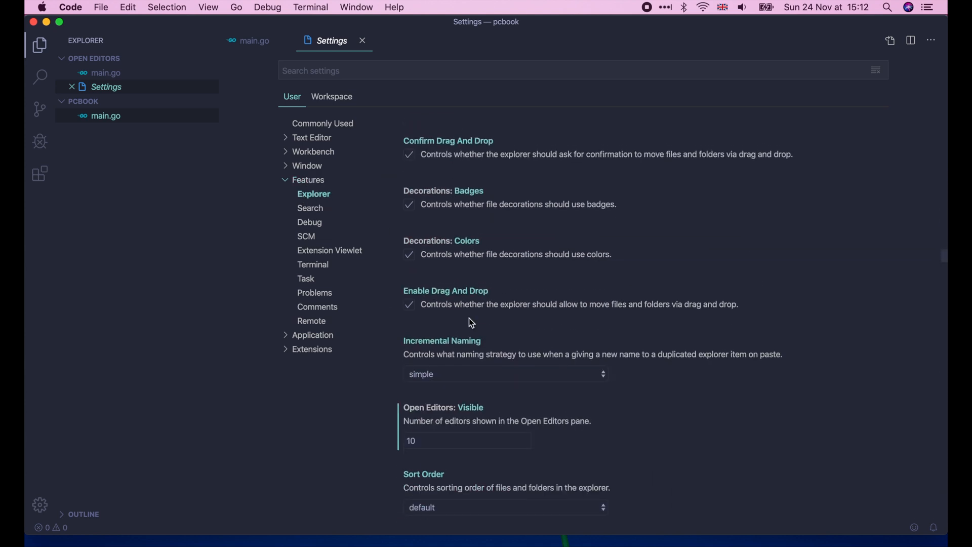
{"action": "scroll", "scroll_direction": "down", "scroll_amount": 3}
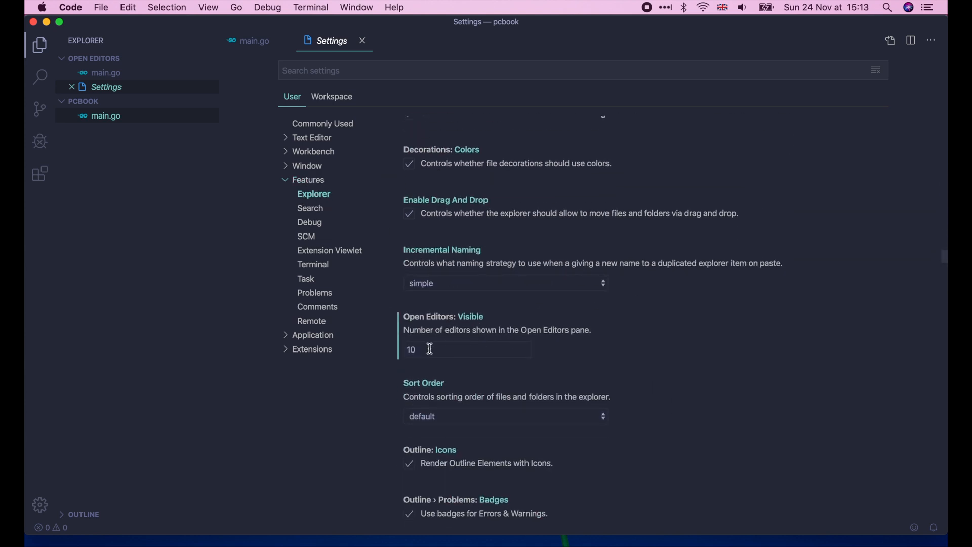
{"action": "type", "text": "0"}
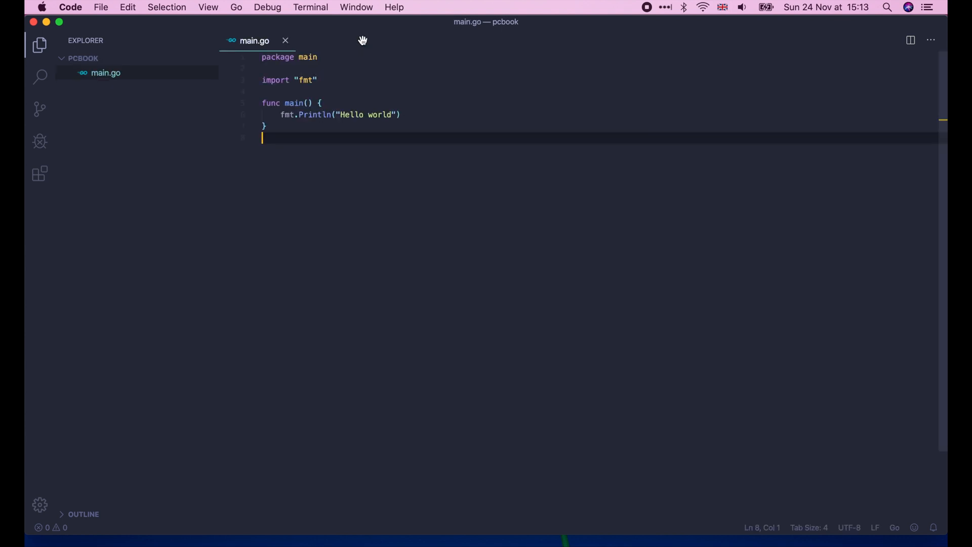
{"action": "mouse_move", "coordinate": [287, 41]}
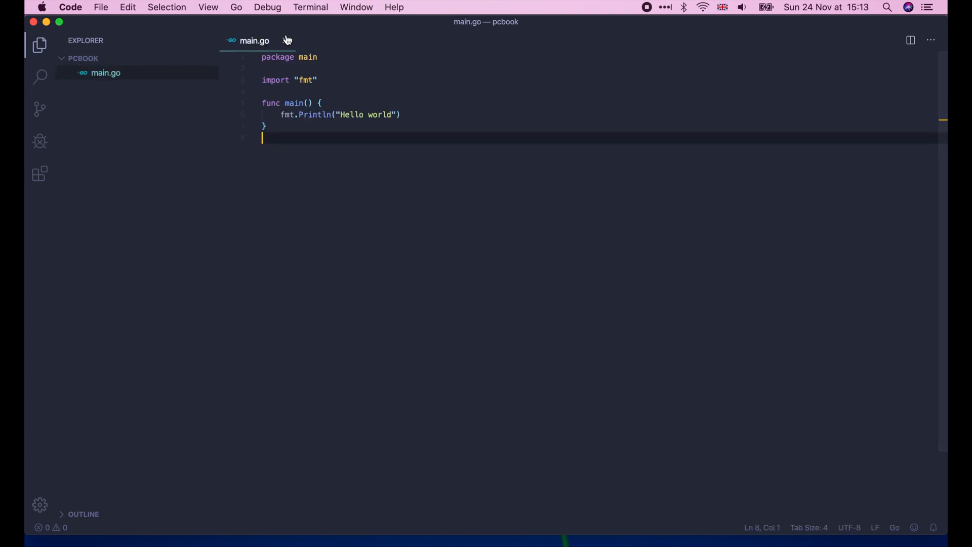
Step: Close the main.go editor, returning to the welcome screen
{"action": "left_click", "coordinate": [286, 41]}
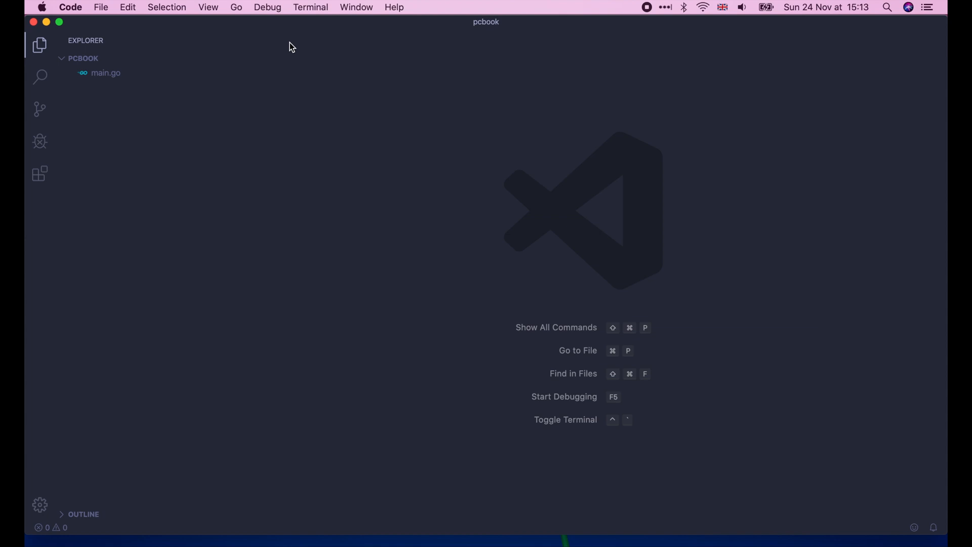